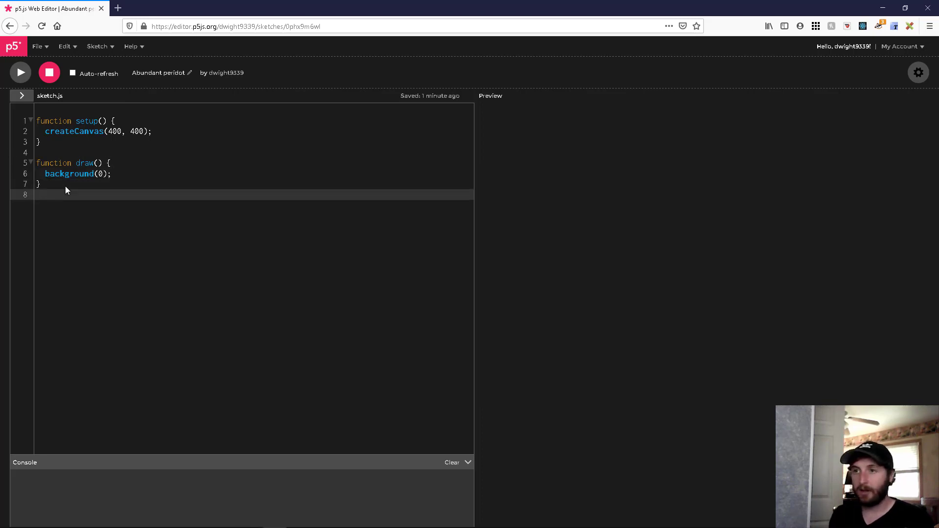
# - Below draw(), type the partial declaration 'function regularPolygon(x, y, n,'
pyautogui.write('func')
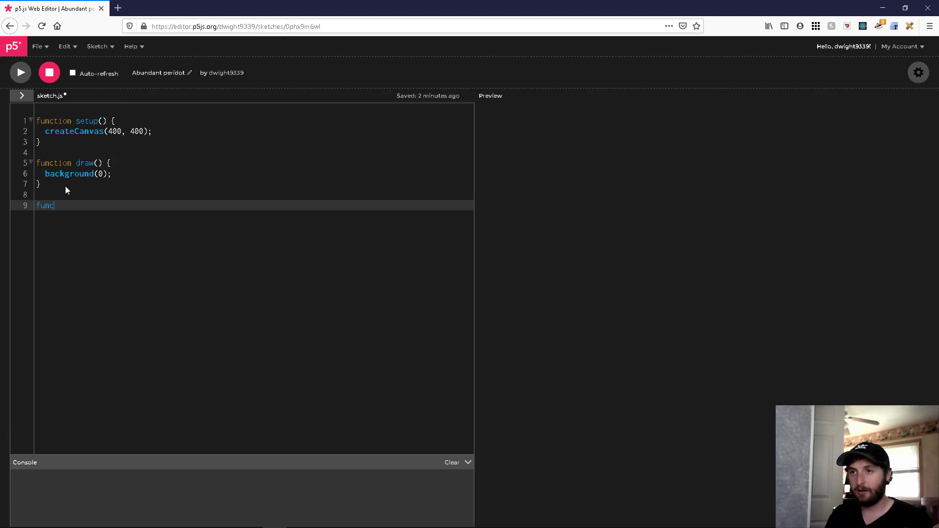
pyautogui.write('tion')
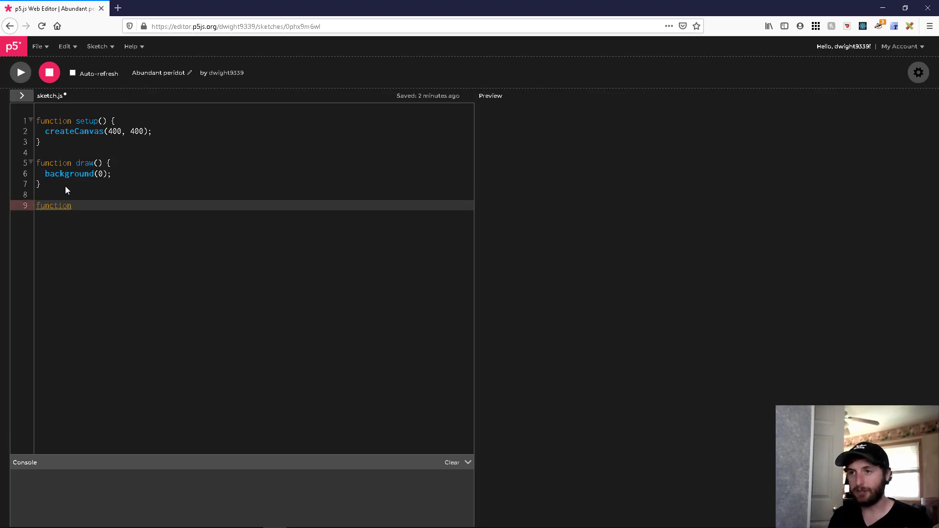
pyautogui.write('r')
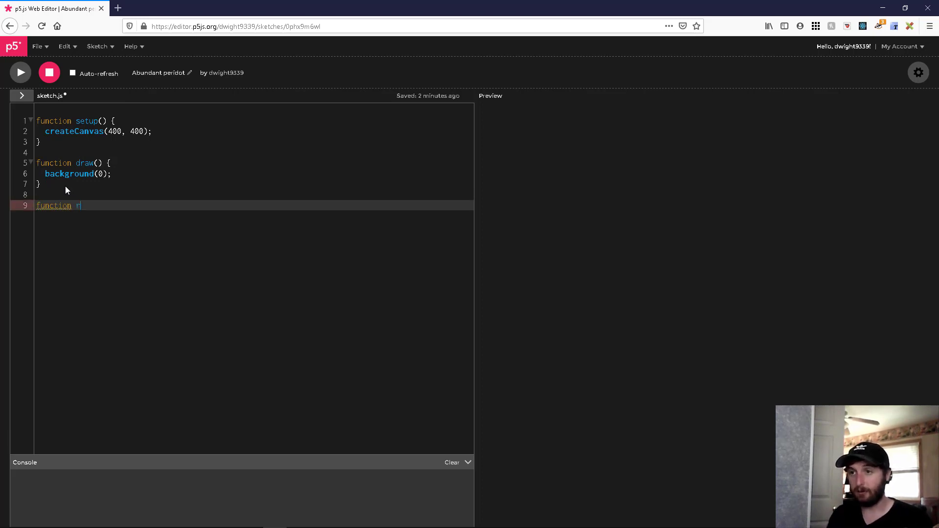
pyautogui.write('egular')
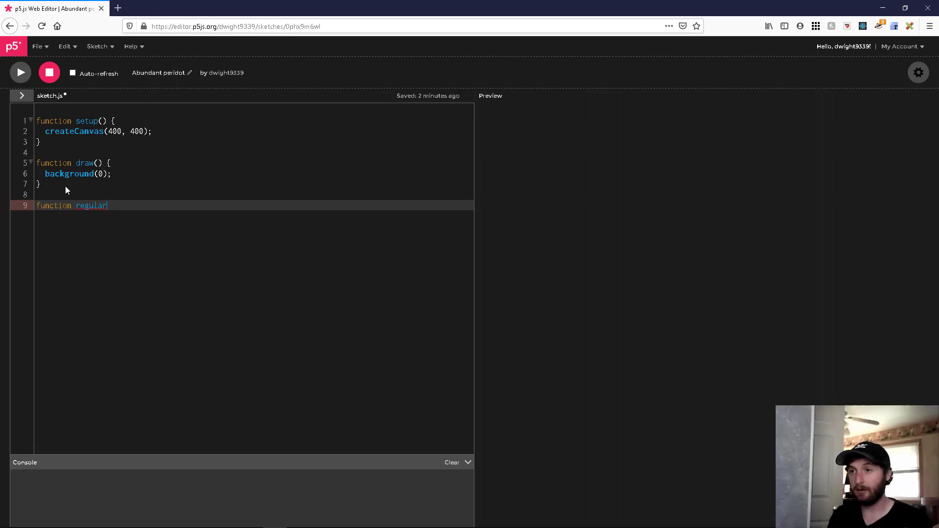
pyautogui.write('Polygon')
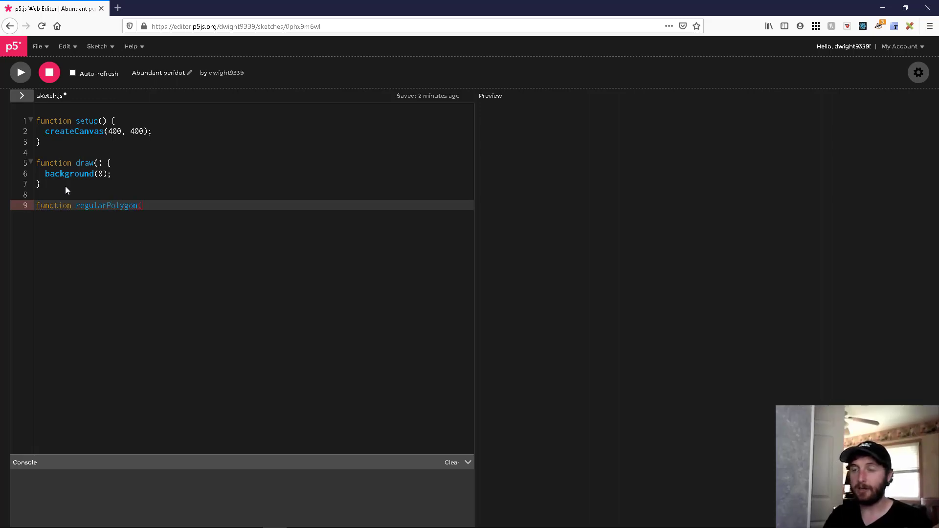
pyautogui.write('(x')
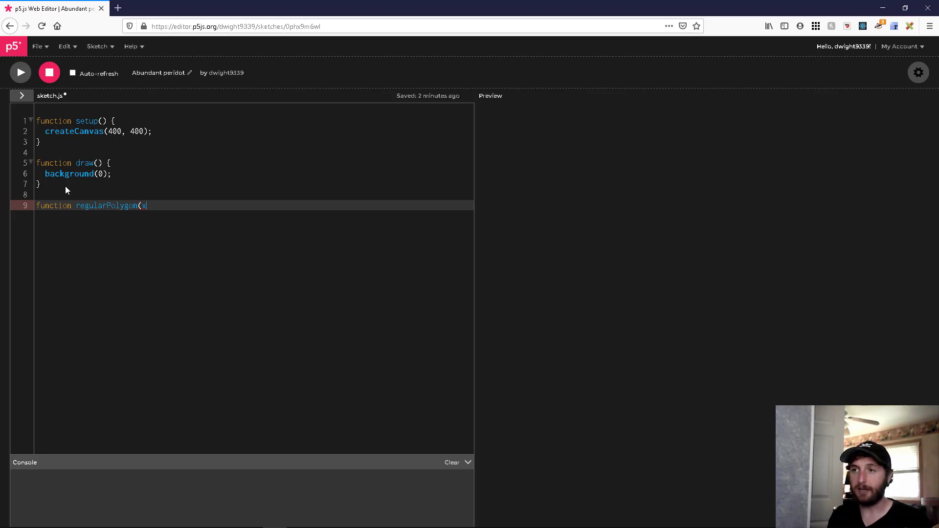
pyautogui.write(',')
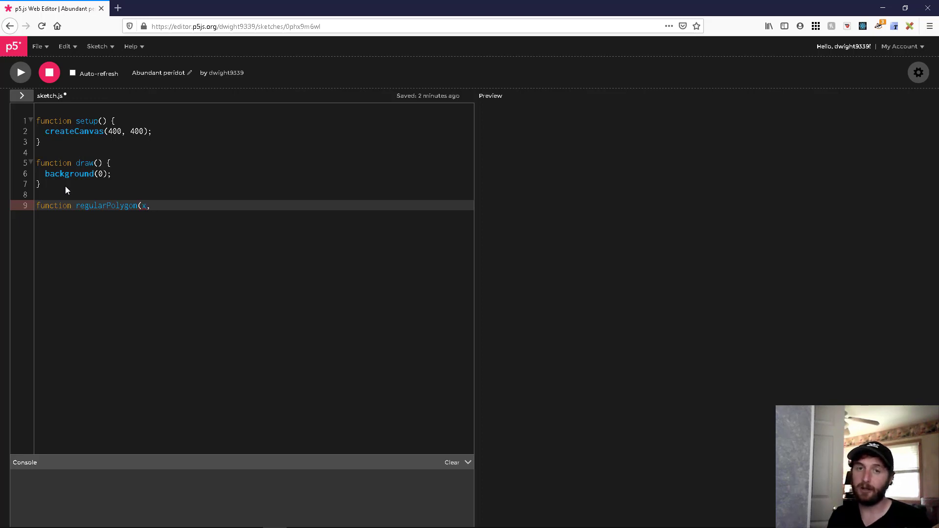
pyautogui.write('y')
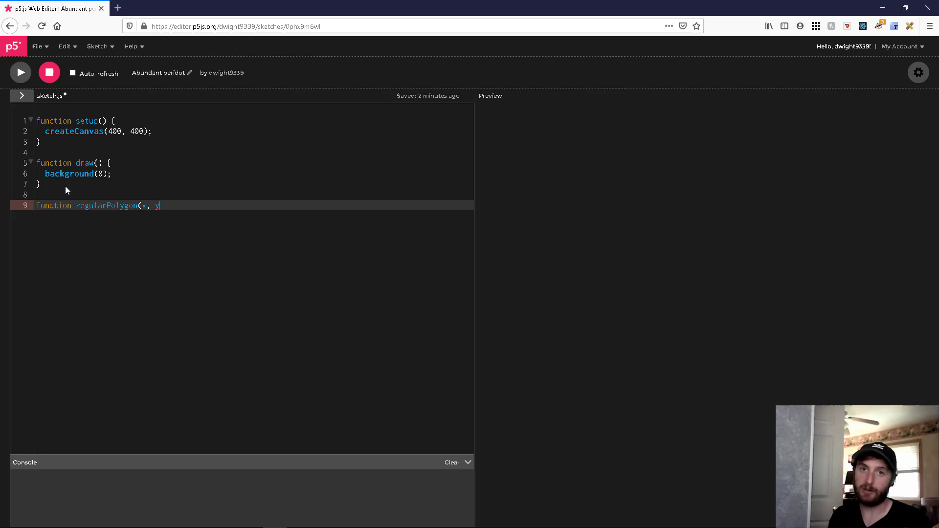
pyautogui.write(',')
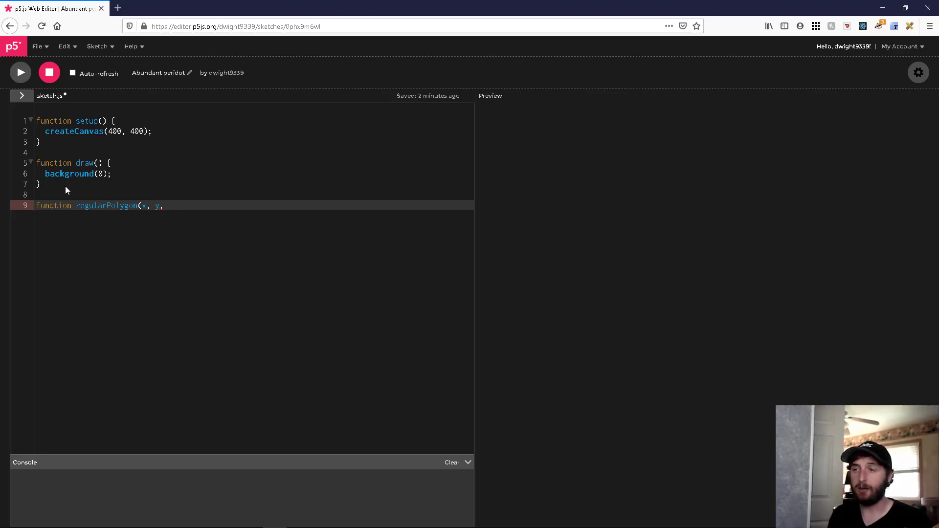
pyautogui.write('n')
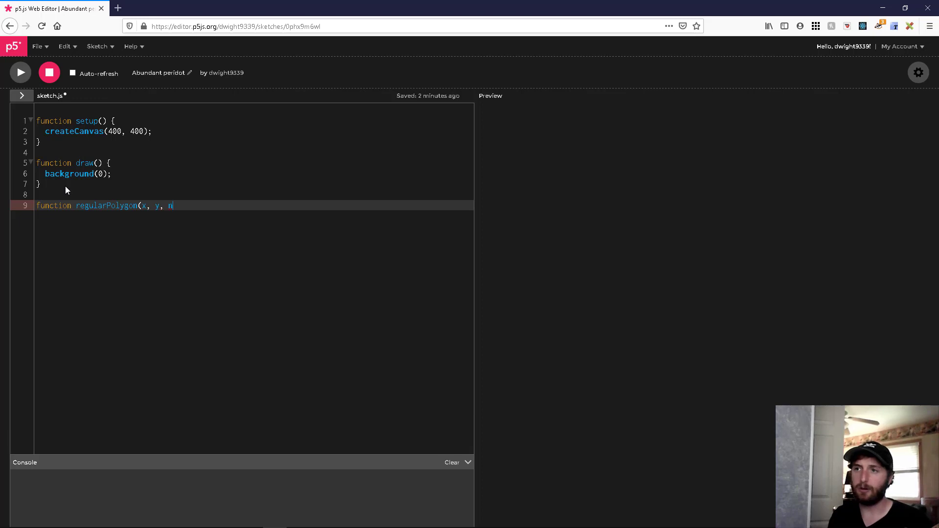
pyautogui.write(',')
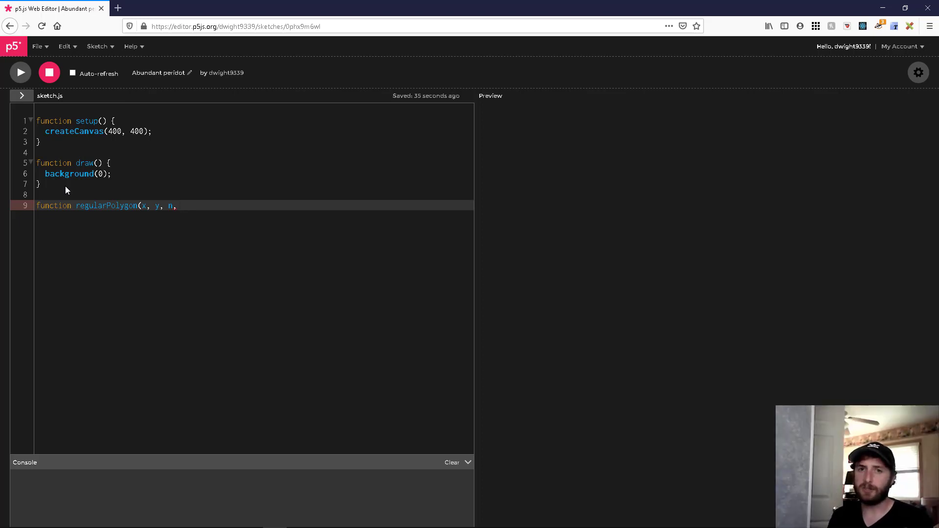
# - Add the radius parameter and closing brace, leaving an empty function body
pyautogui.write('" "')
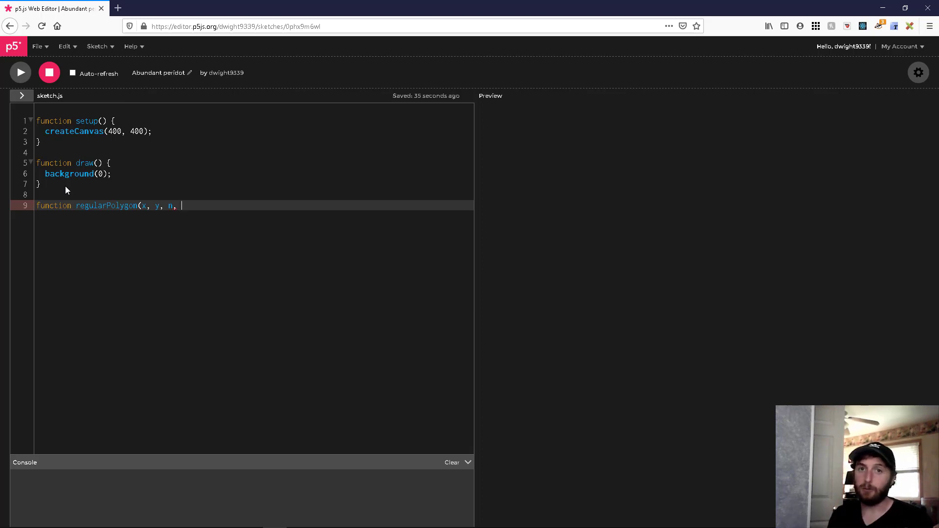
pyautogui.write('ra')
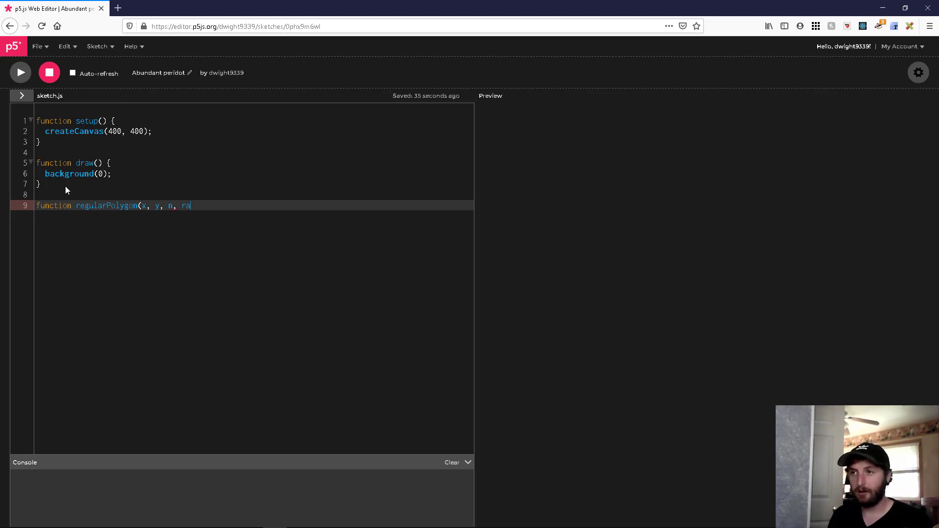
pyautogui.write('dius) {')
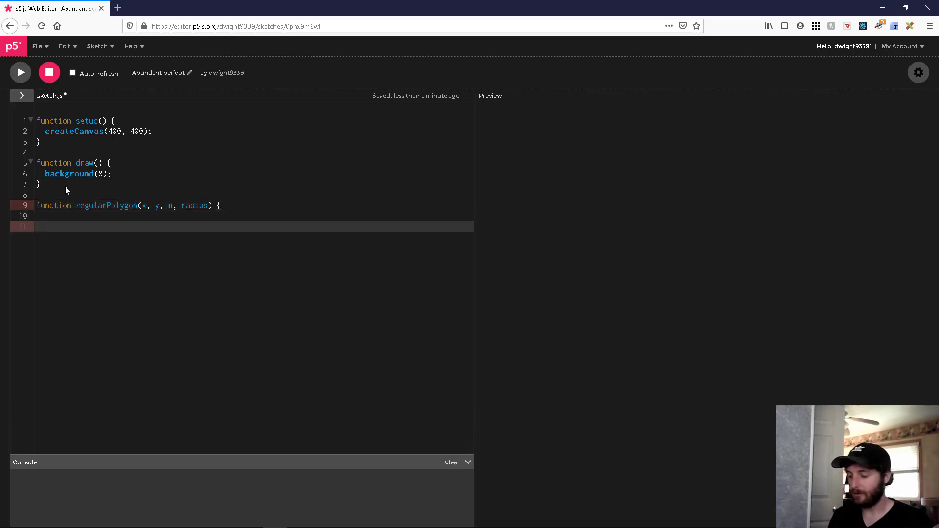
pyautogui.write('}')
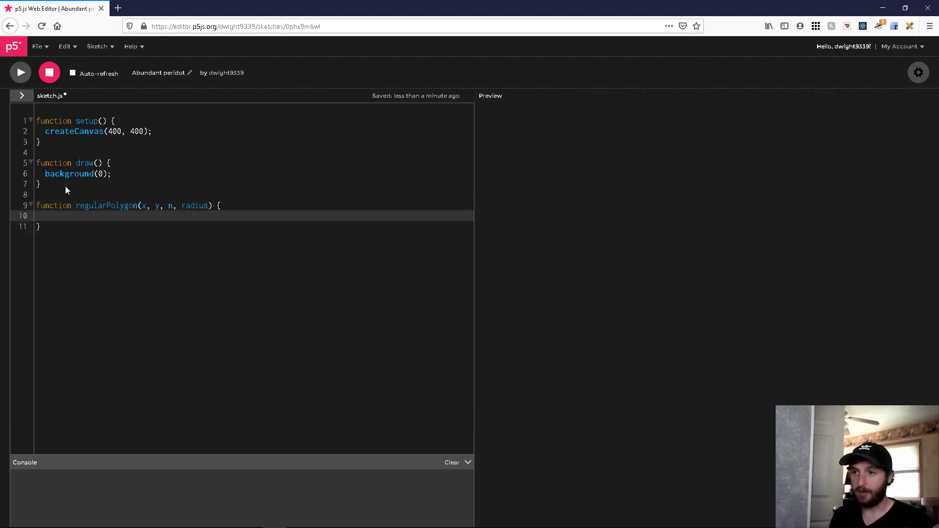
pyautogui.press('Enter')
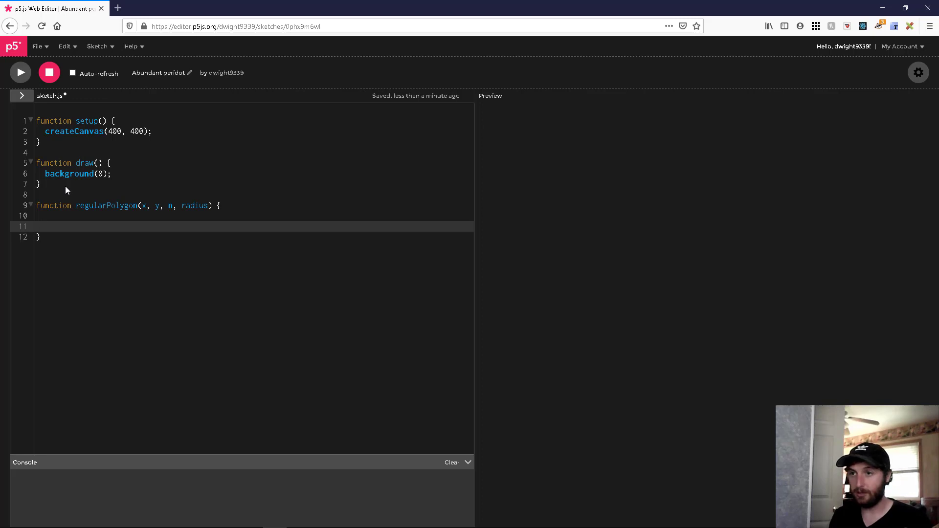
pyautogui.press('Backspace')
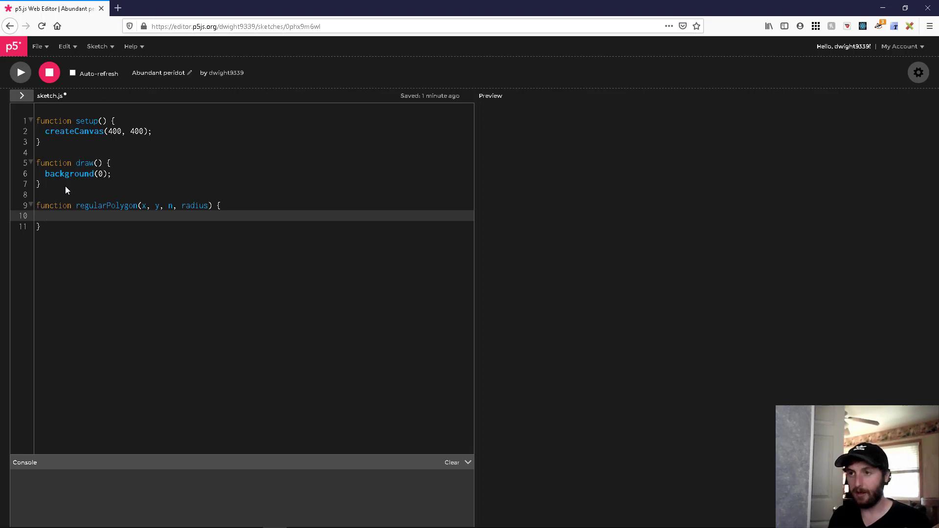
# - Inside regularPolygon, call beginShape() and open a for loop with i from 0 to n
pyautogui.write('beginS')
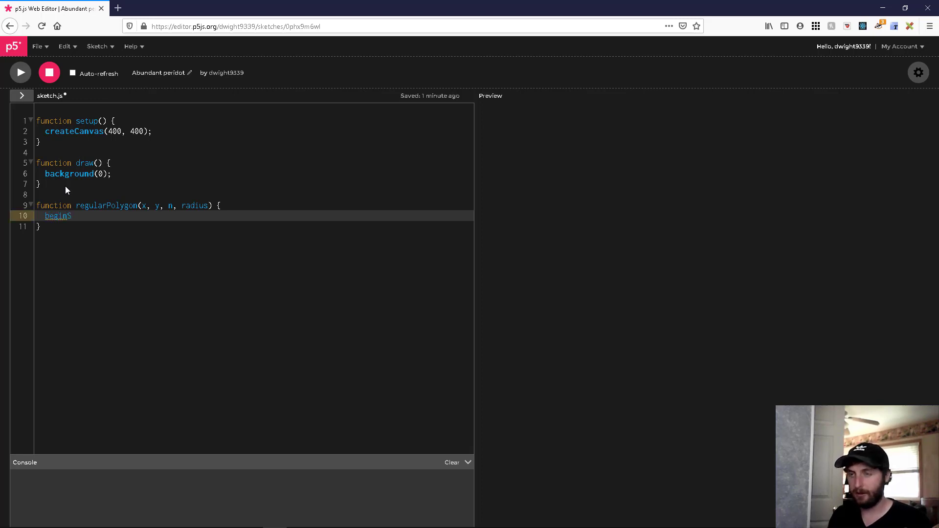
pyautogui.write('hape()')
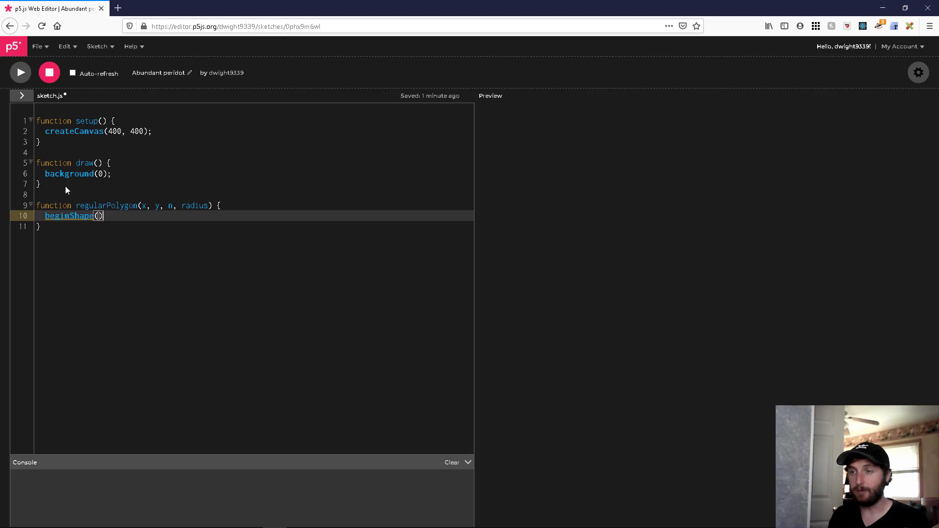
pyautogui.write(';')
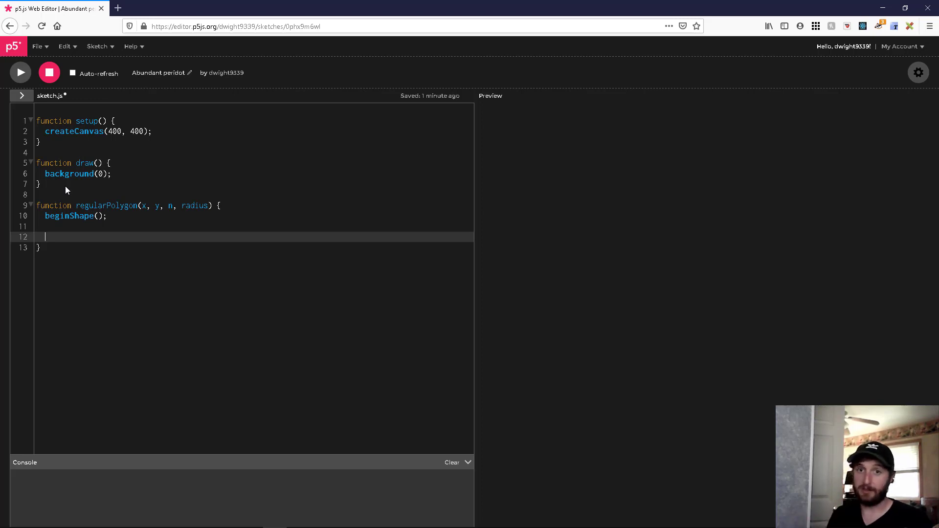
pyautogui.write('for')
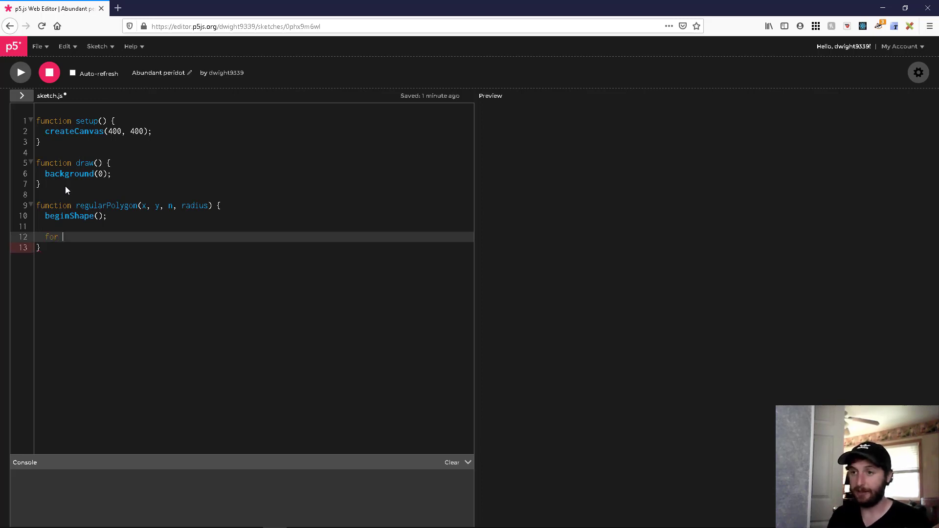
pyautogui.write('(let')
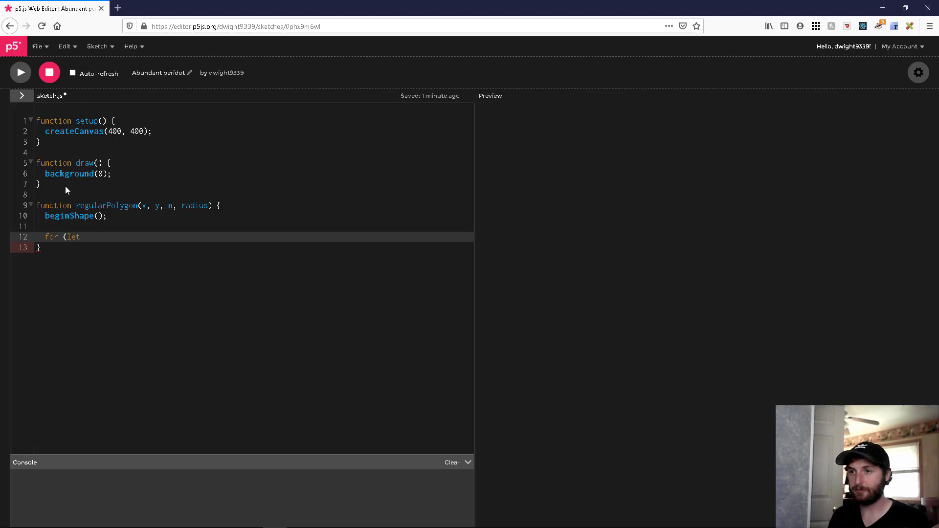
pyautogui.write('i =')
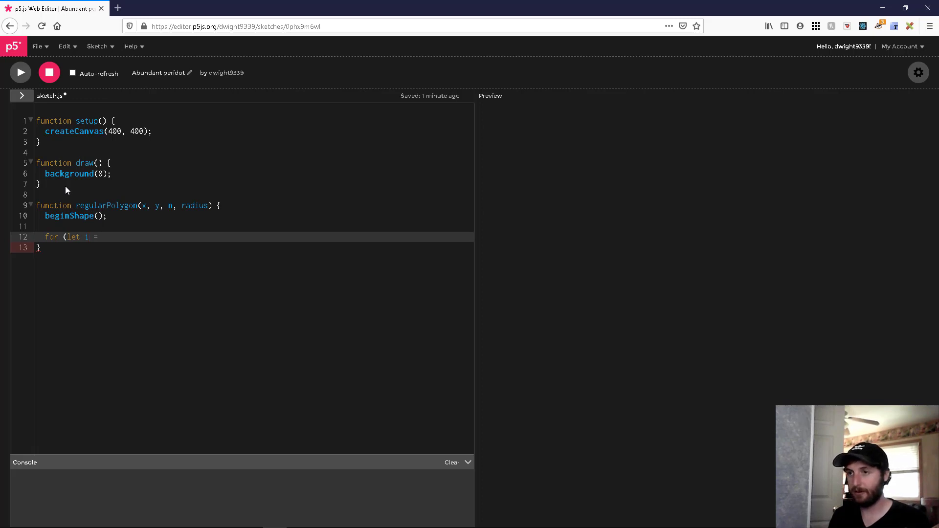
pyautogui.write('0; i <')
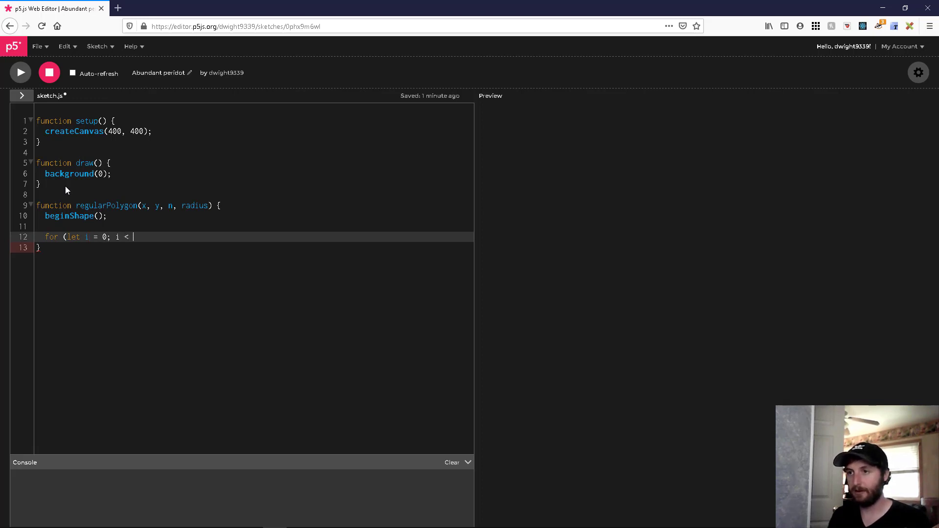
pyautogui.write('n; i')
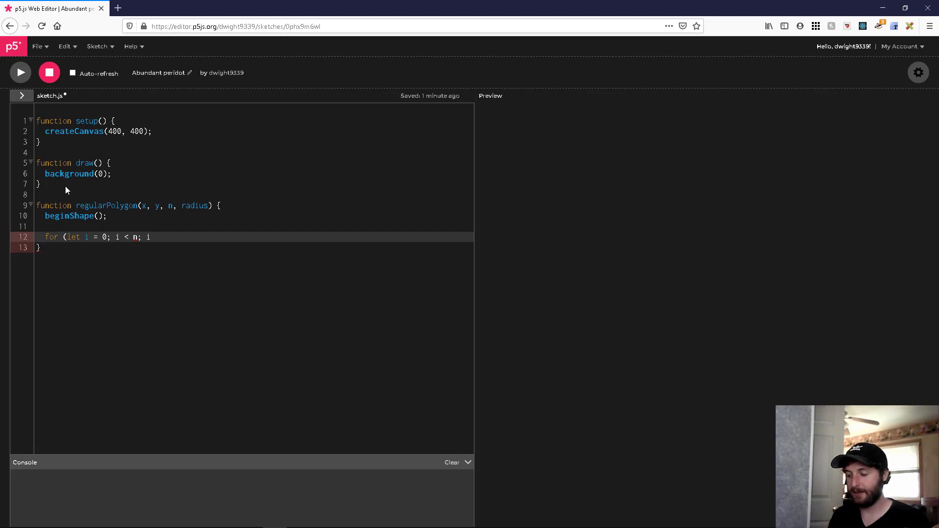
pyautogui.write('++){')
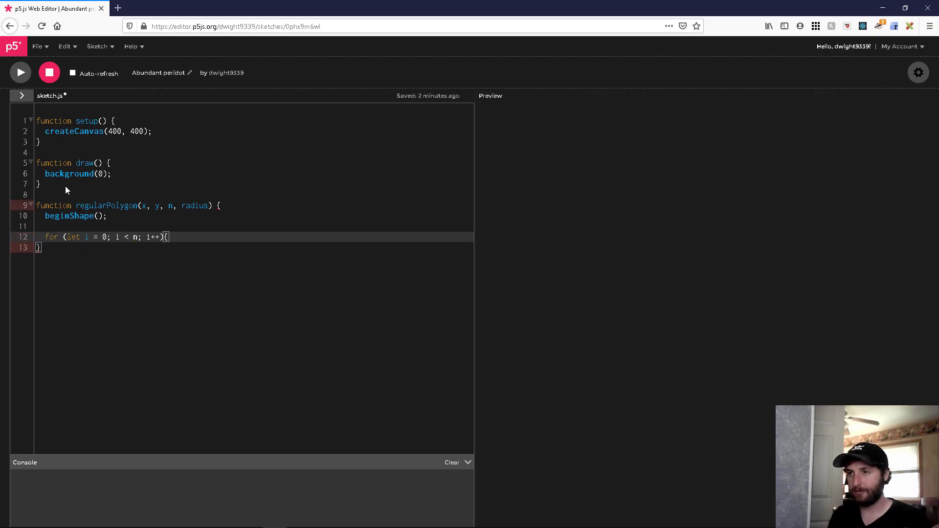
pyautogui.press('Enter')
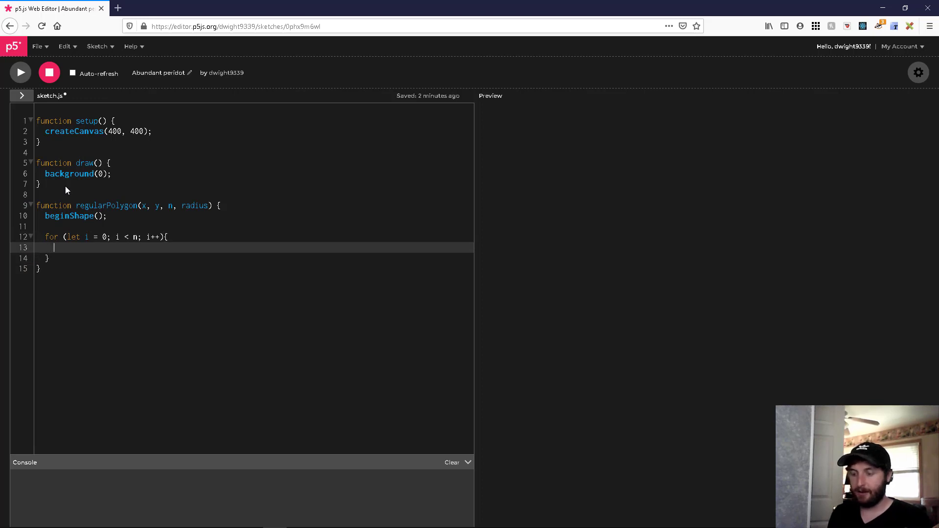
# - Inside the loop body, start a vertex call reading 'vertex(x + cos'
pyautogui.write('vertex')
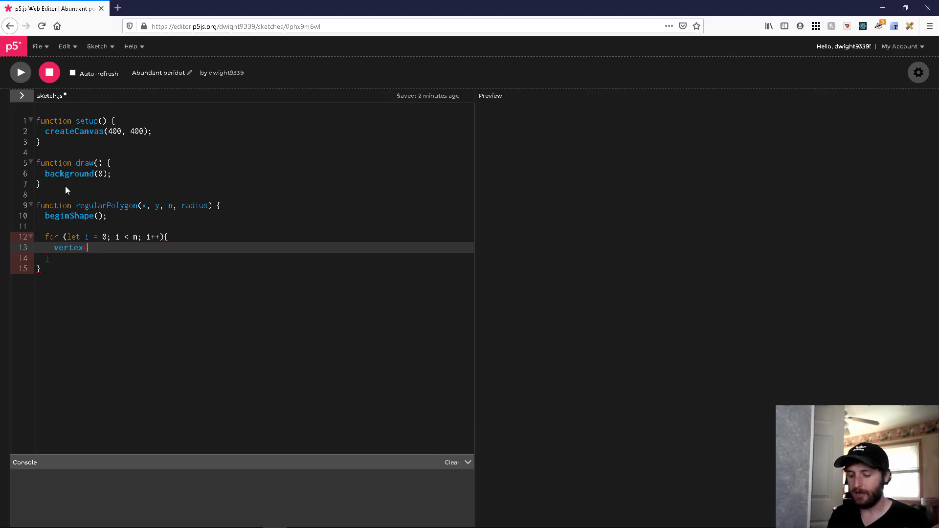
pyautogui.write('(x')
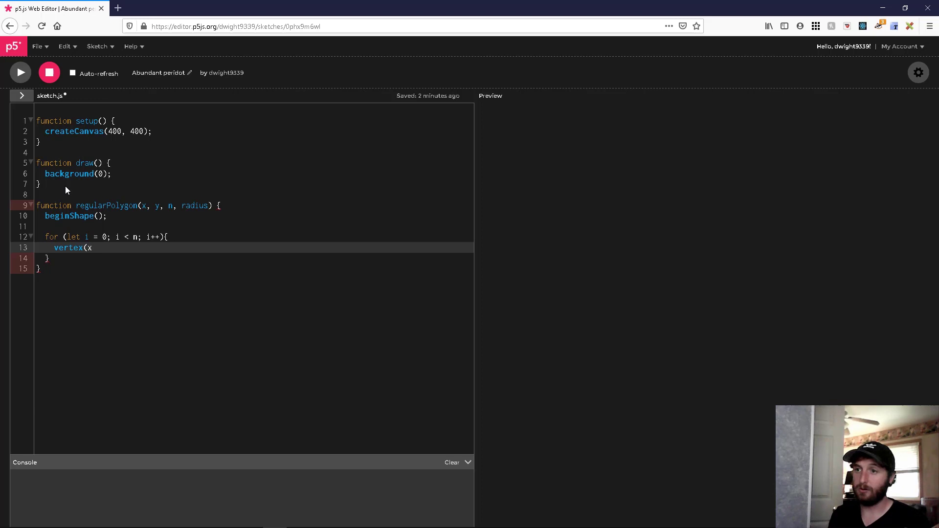
pyautogui.write('+')
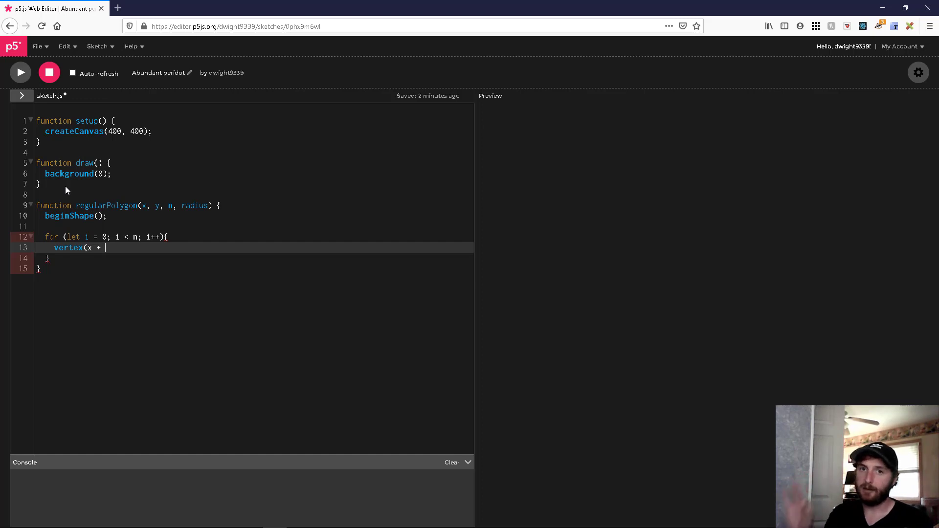
pyautogui.write('cos')
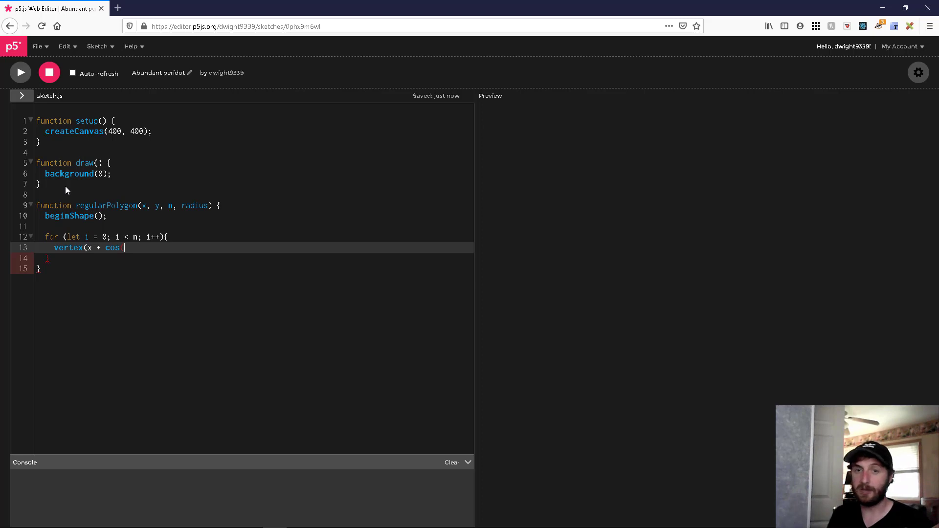
# - Complete the vertex x coordinate as x + cos(i * TAU / n) * radius
pyautogui.write('(i * TAU')
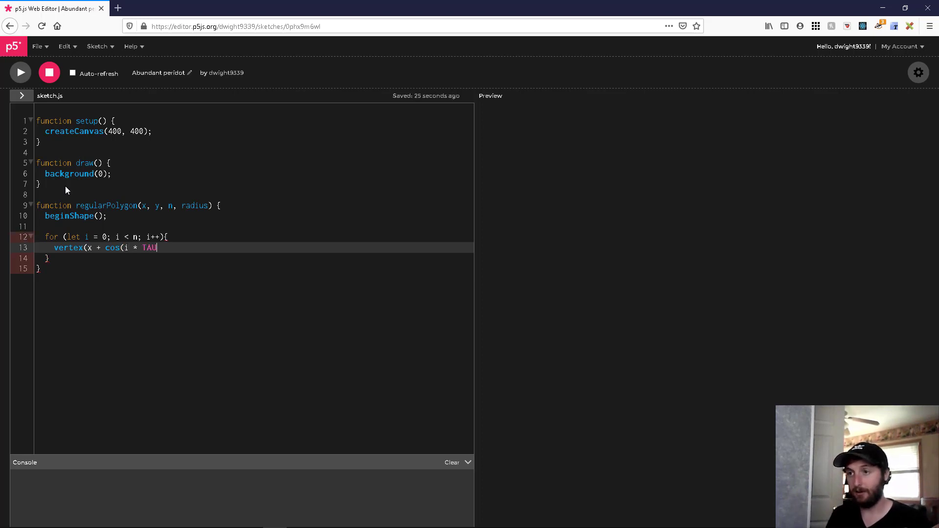
pyautogui.write('/ n')
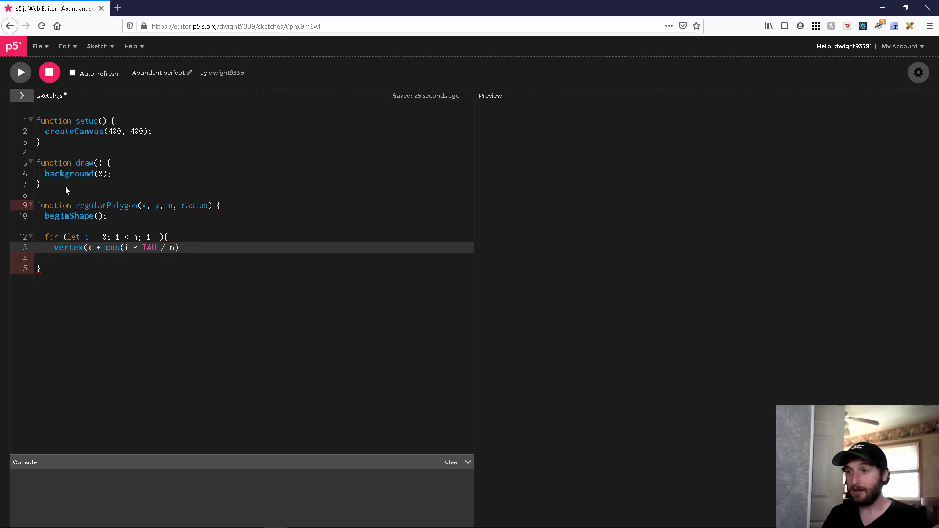
pyautogui.write('*')
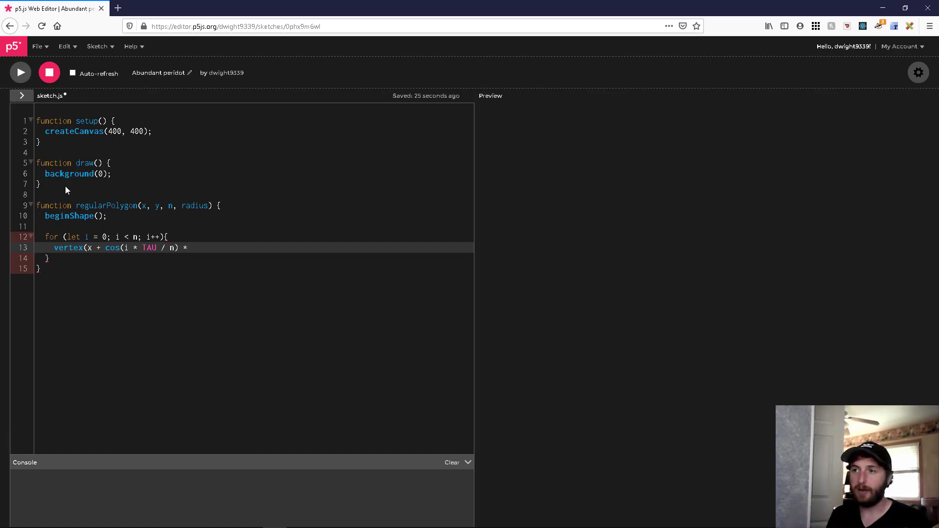
pyautogui.write('radu')
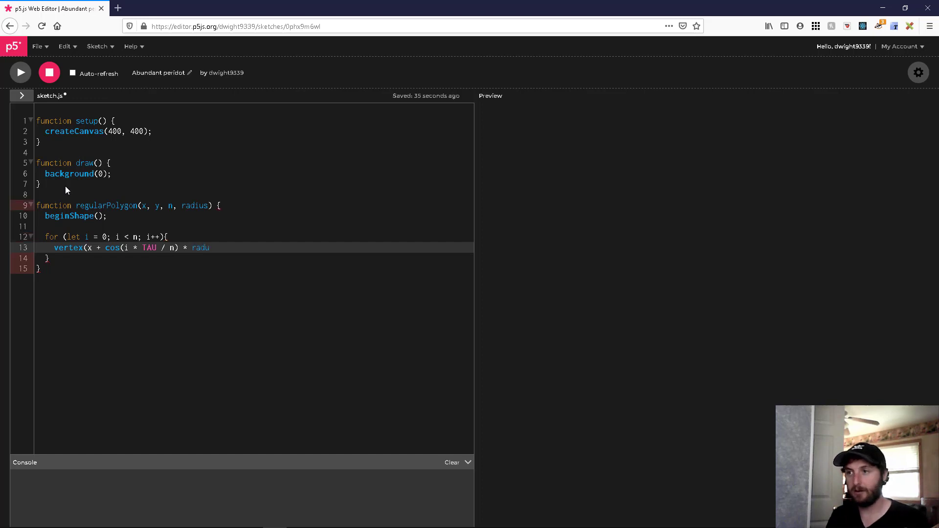
pyautogui.write('s')
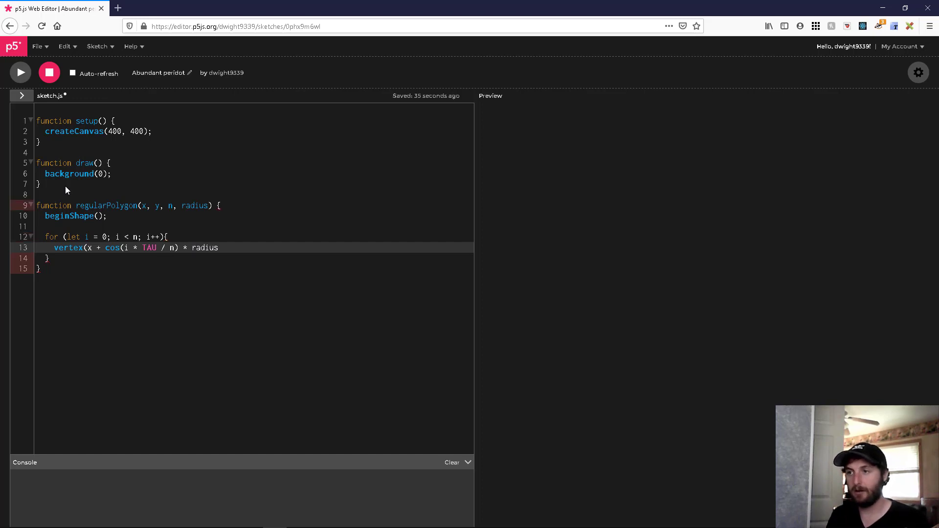
# - Add the y coordinate y + sin(i * TAU / n) * radius and close the vertex call
pyautogui.write(', y')
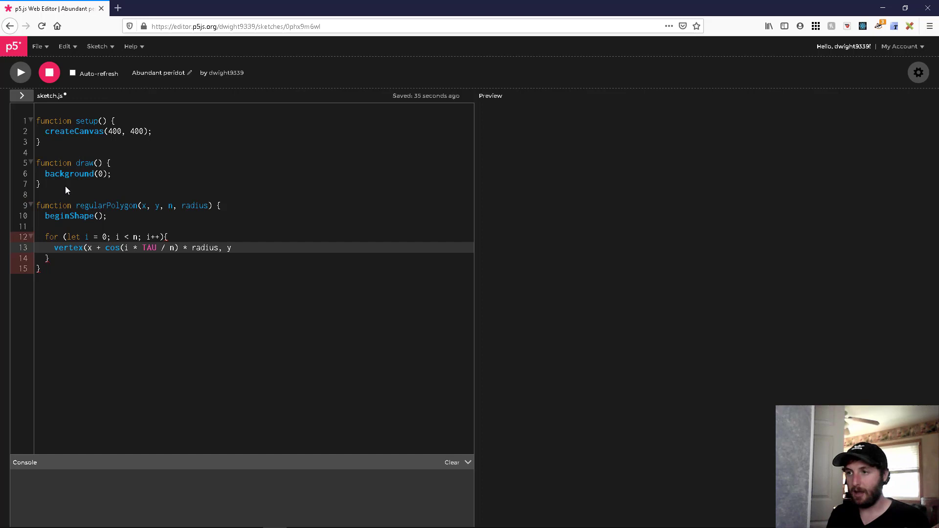
pyautogui.write('+')
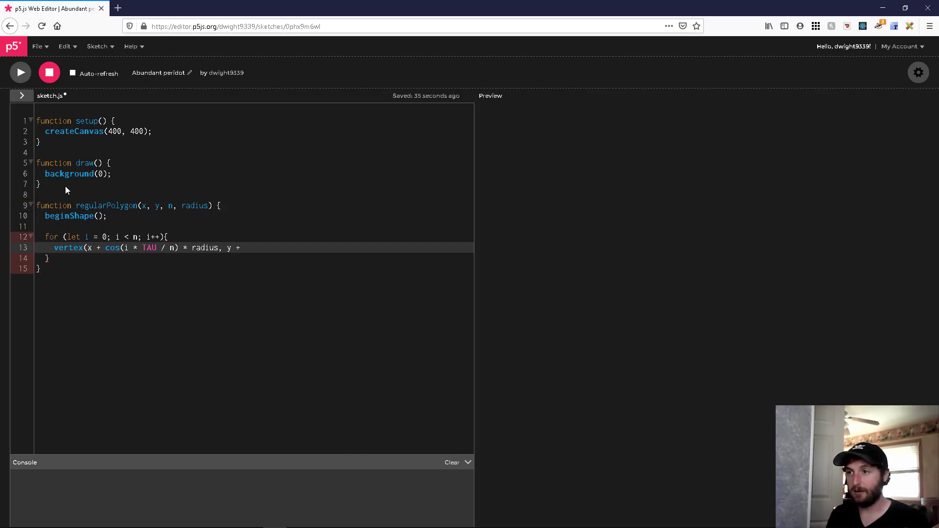
pyautogui.write('sin')
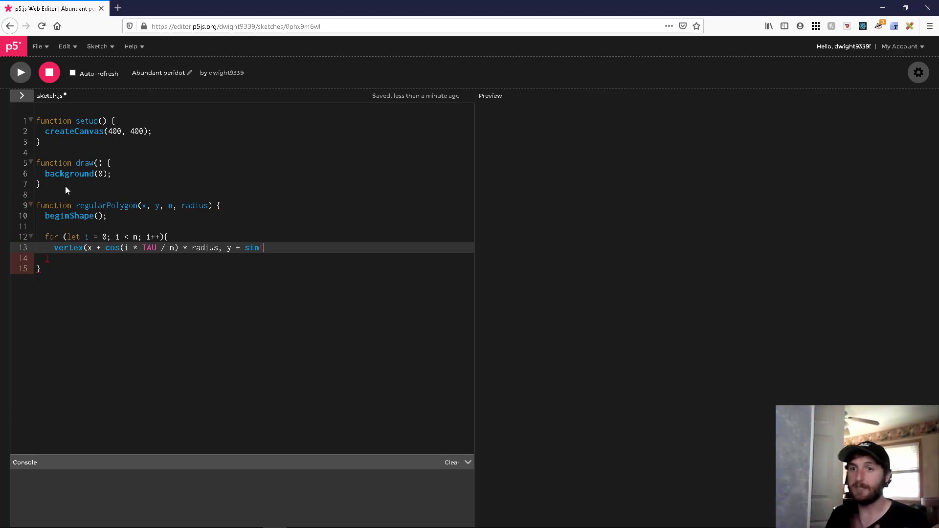
pyautogui.write('(')
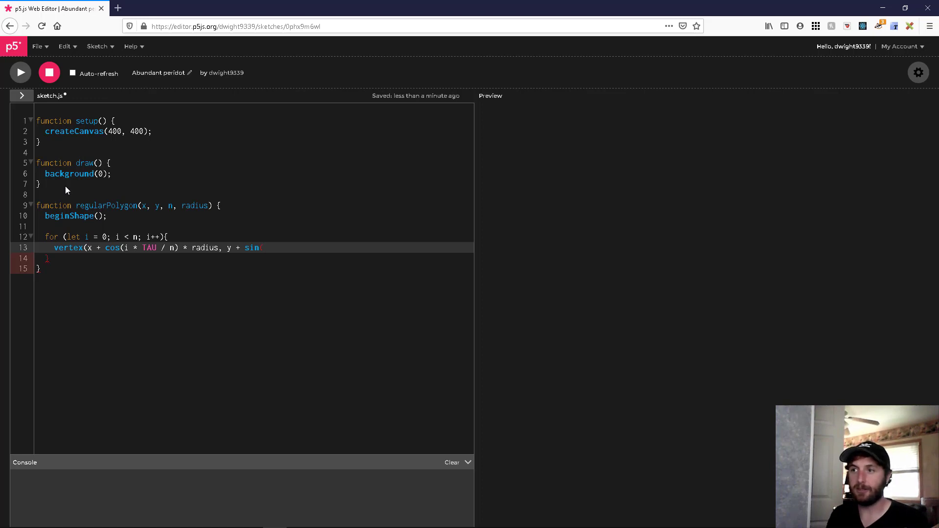
pyautogui.write('i')
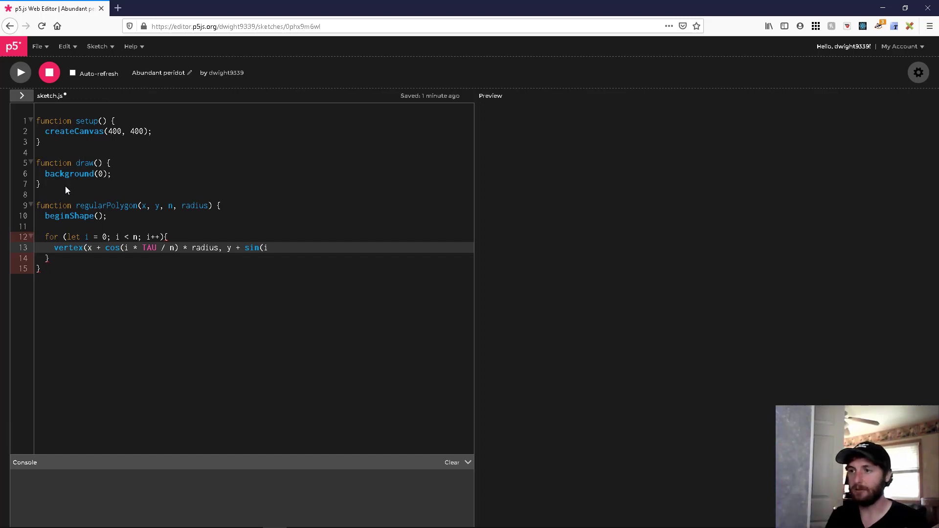
pyautogui.write('*')
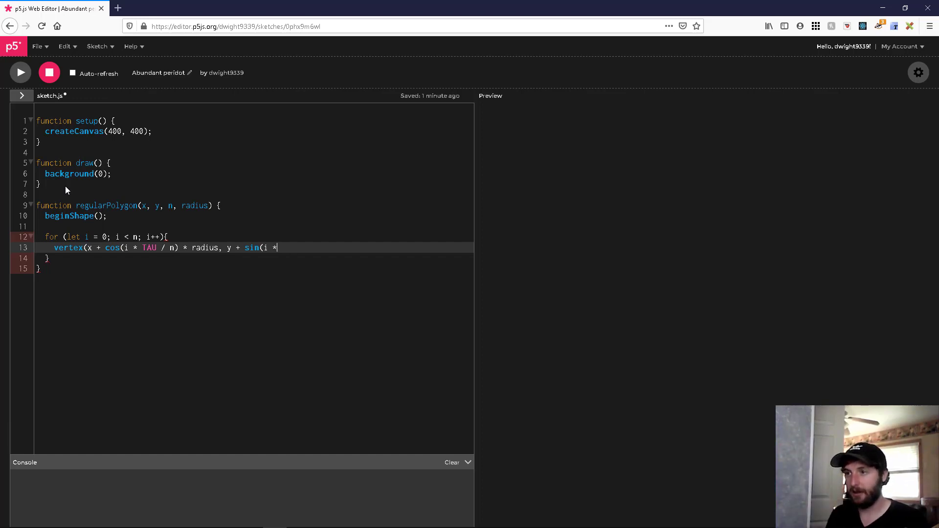
pyautogui.write('T')
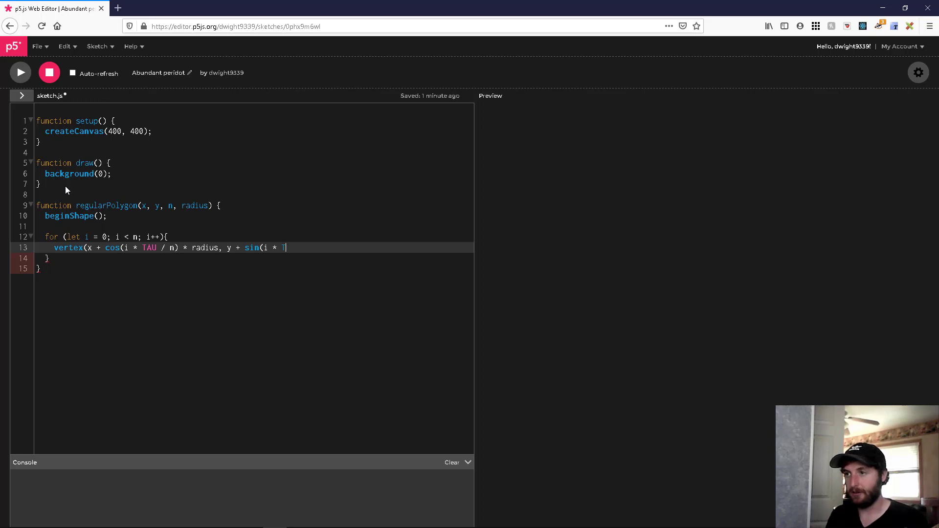
pyautogui.write('AU')
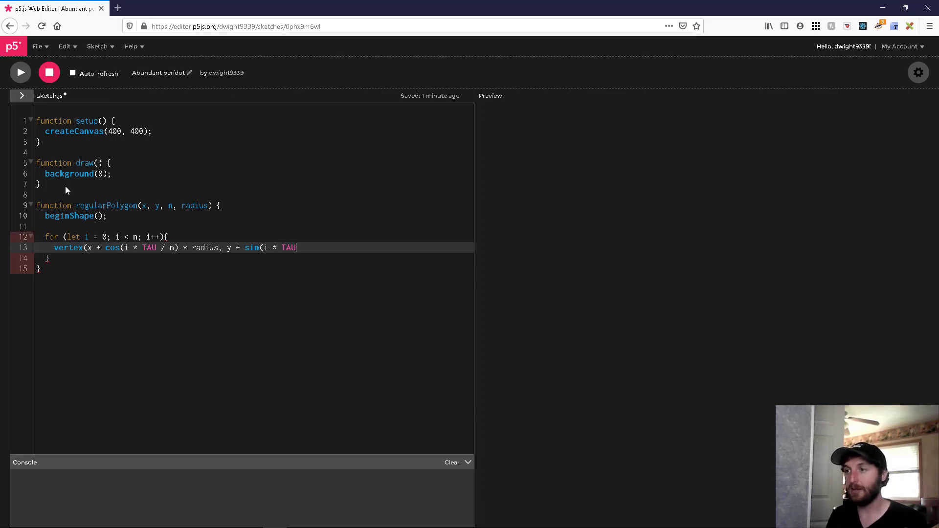
pyautogui.write('/')
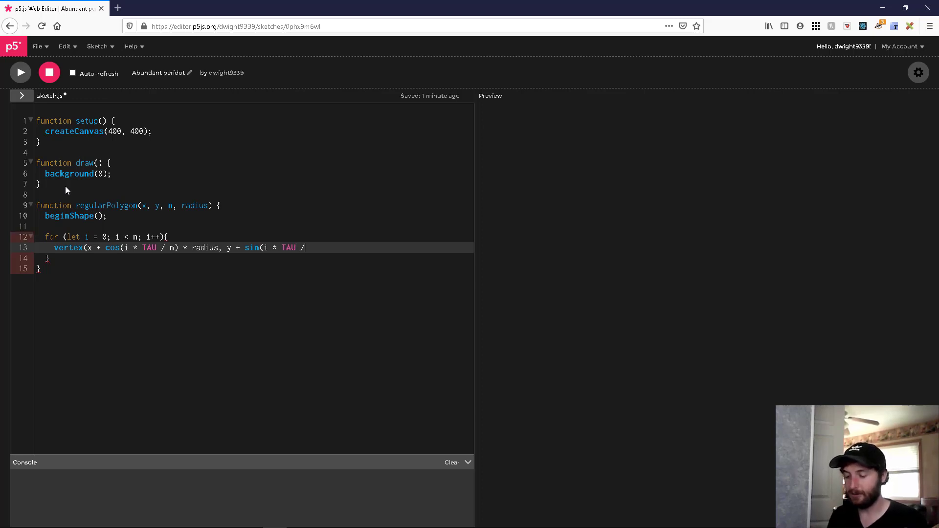
pyautogui.write('n)')
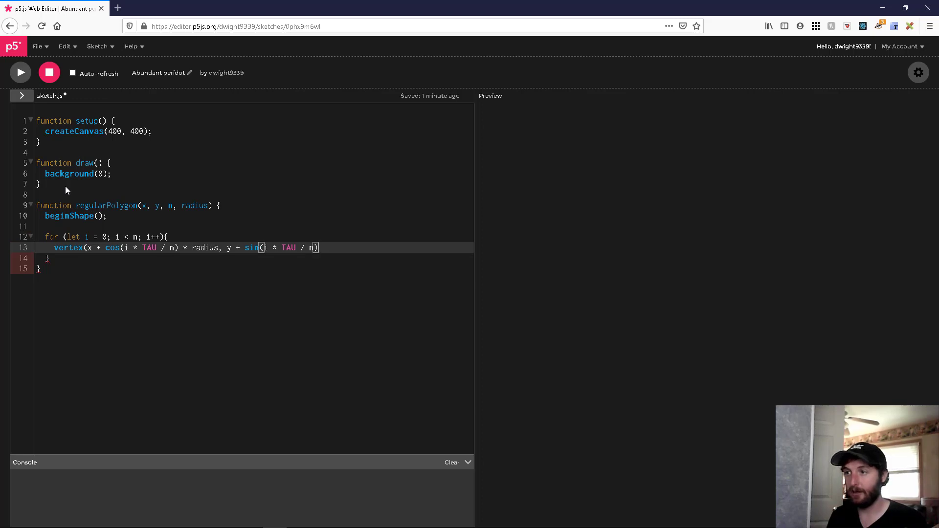
pyautogui.write('* radius')
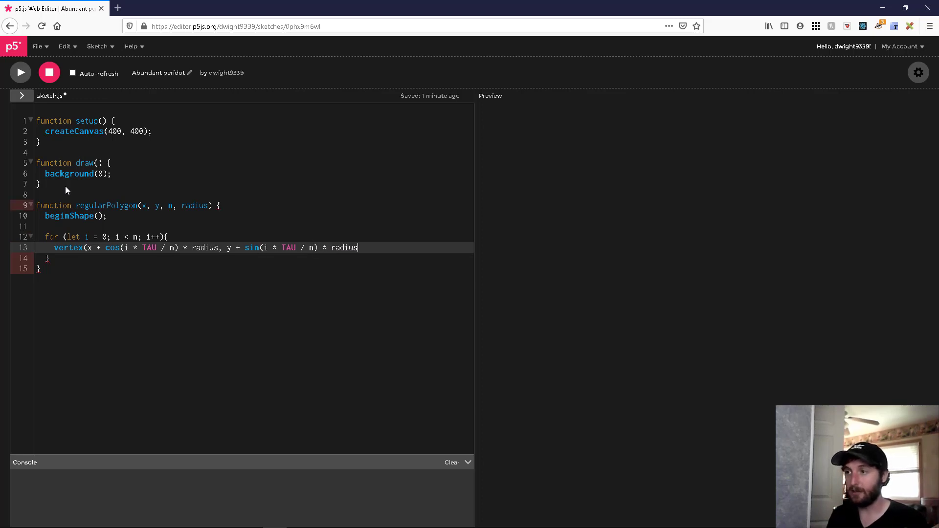
pyautogui.write(')')
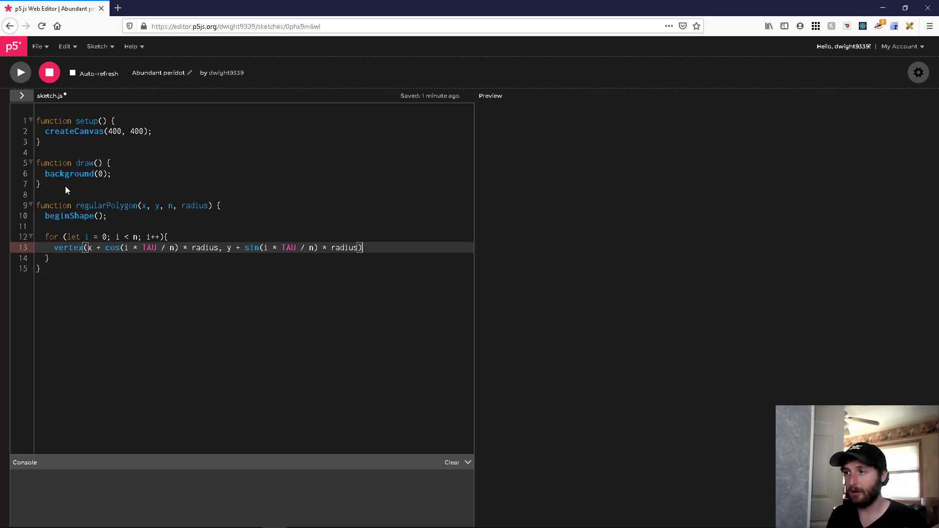
pyautogui.write(';')
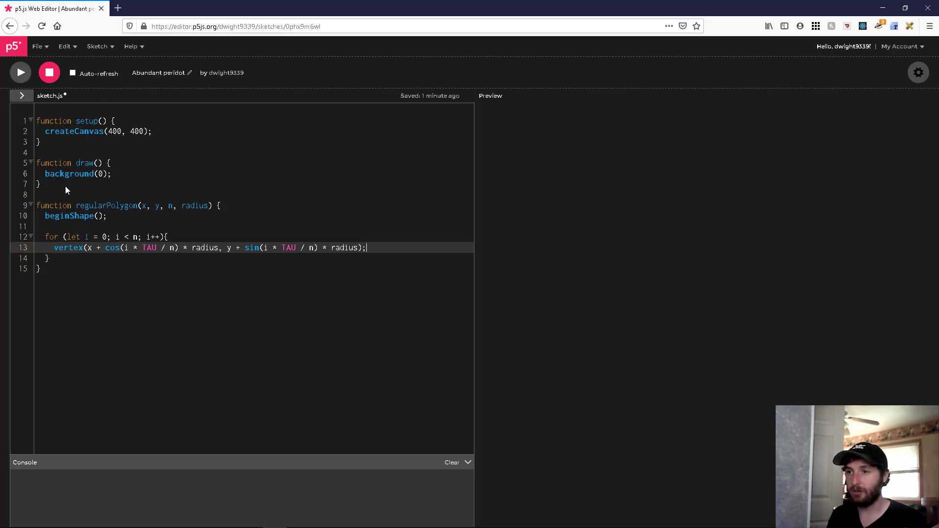
# - After the loop, add endShape(CLOSE) to close the polygon
pyautogui.press('Enter')
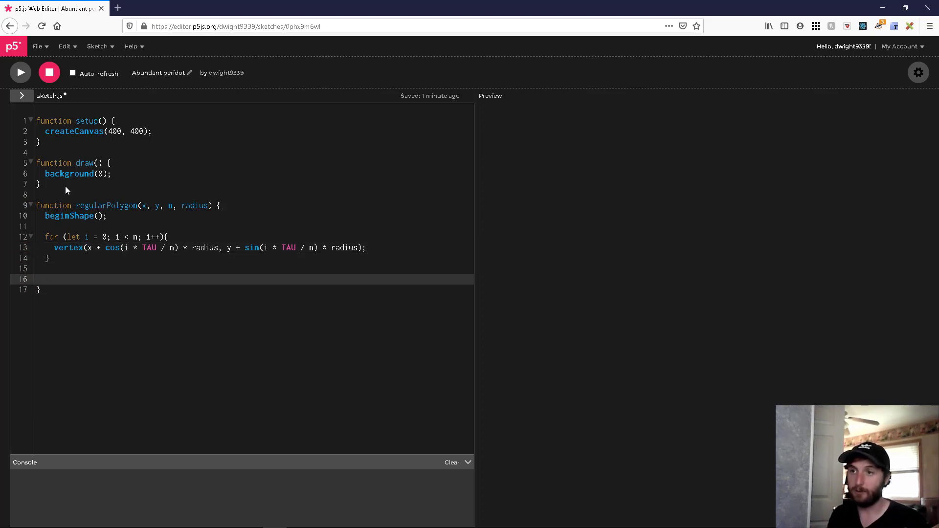
pyautogui.write('end')
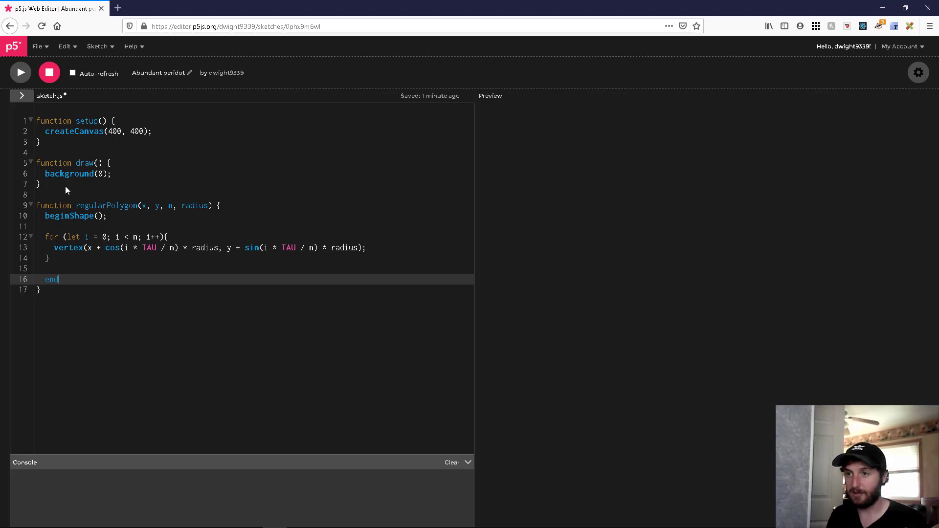
pyautogui.write('Shape')
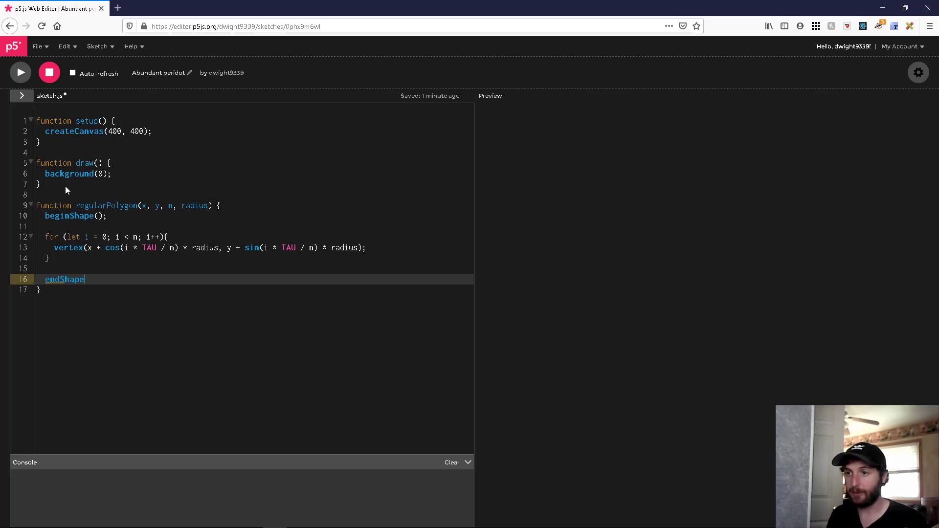
pyautogui.write('(')
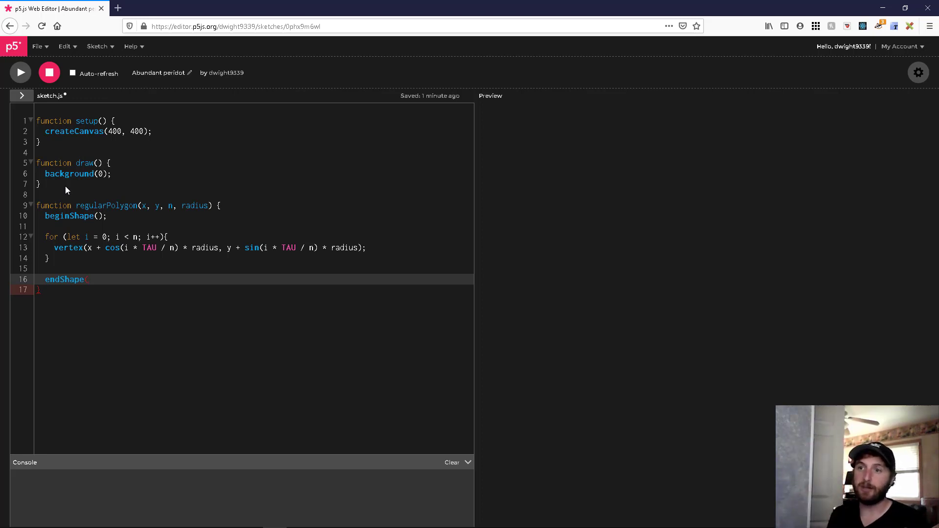
pyautogui.write('(CLOA')
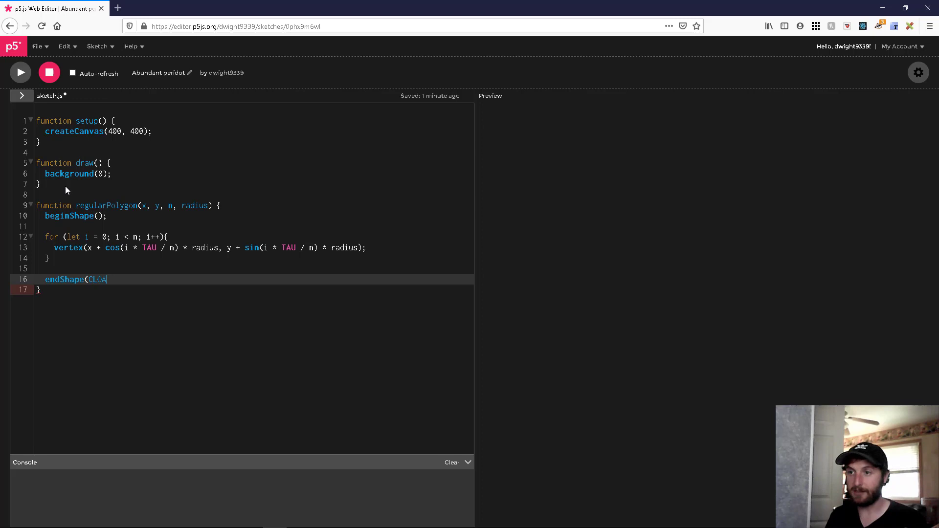
pyautogui.write('SE);')
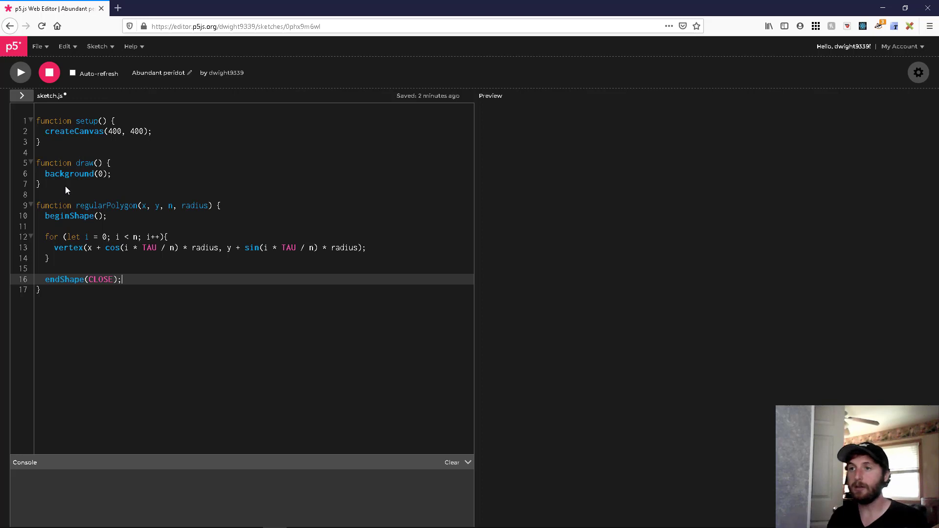
pyautogui.click(113, 173)
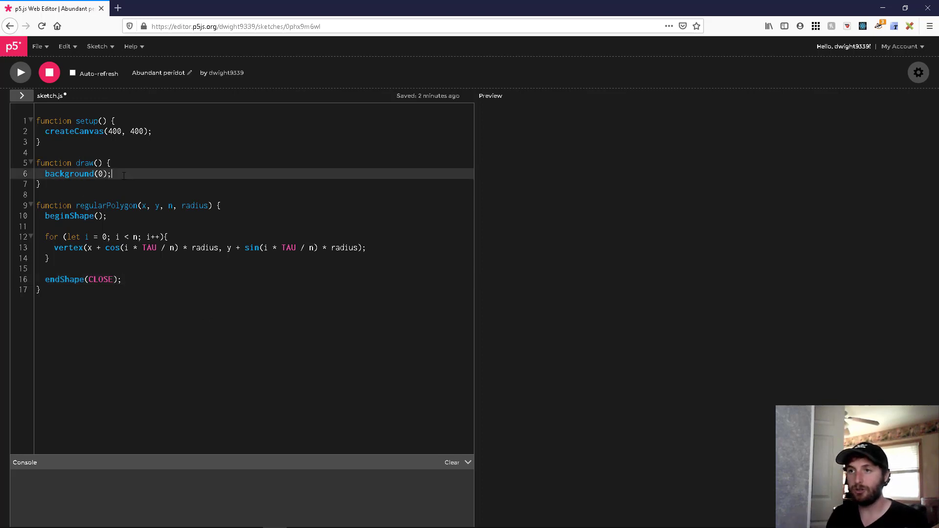
# - In draw(), add stroke(255) on a new line
pyautogui.press('Enter')
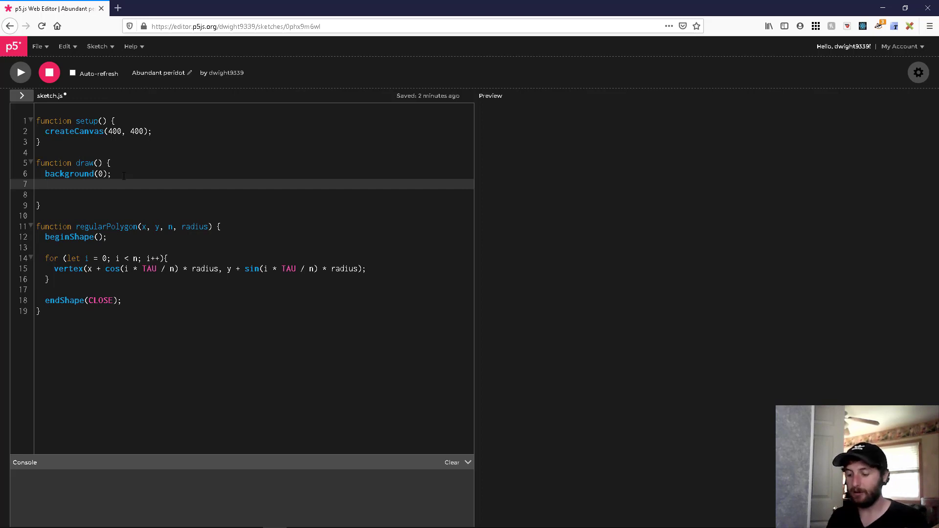
pyautogui.write('stro')
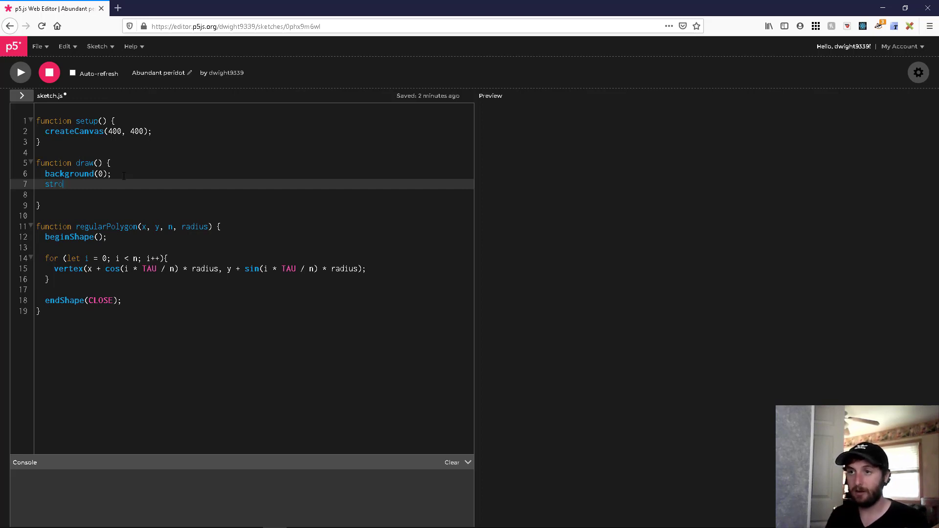
pyautogui.write('ke')
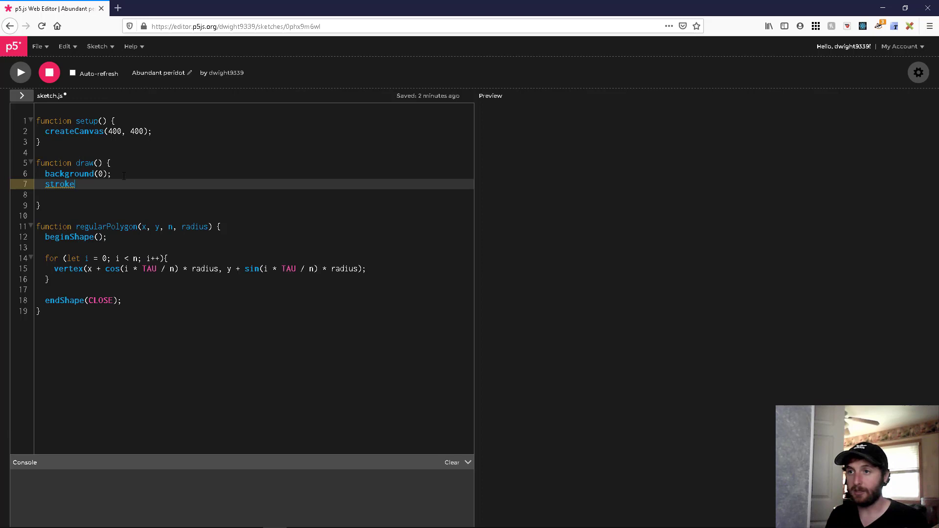
pyautogui.write('(25')
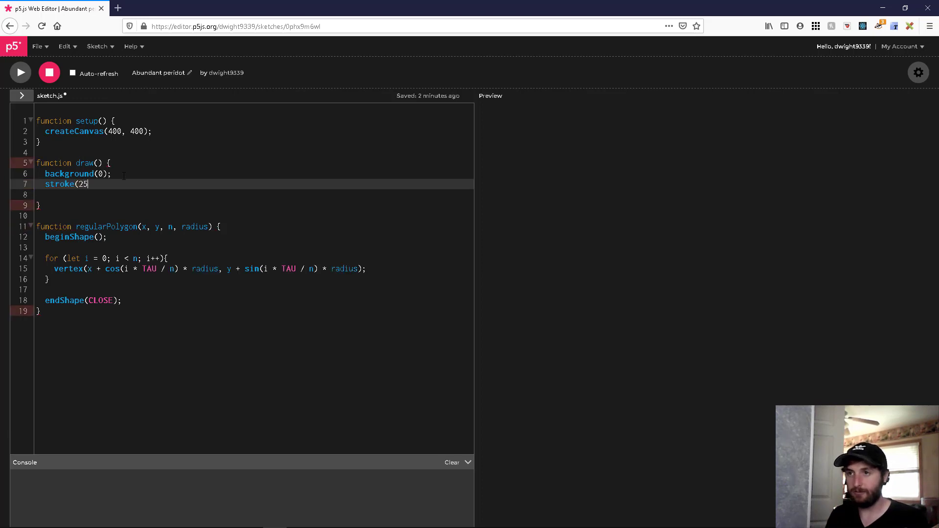
pyautogui.write('5);')
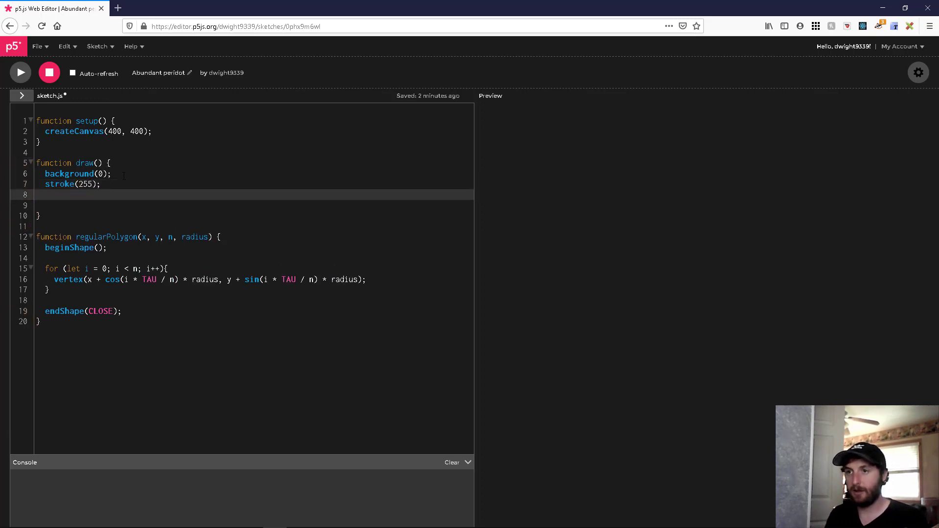
pyautogui.write('st')
pyautogui.write('noFill();')
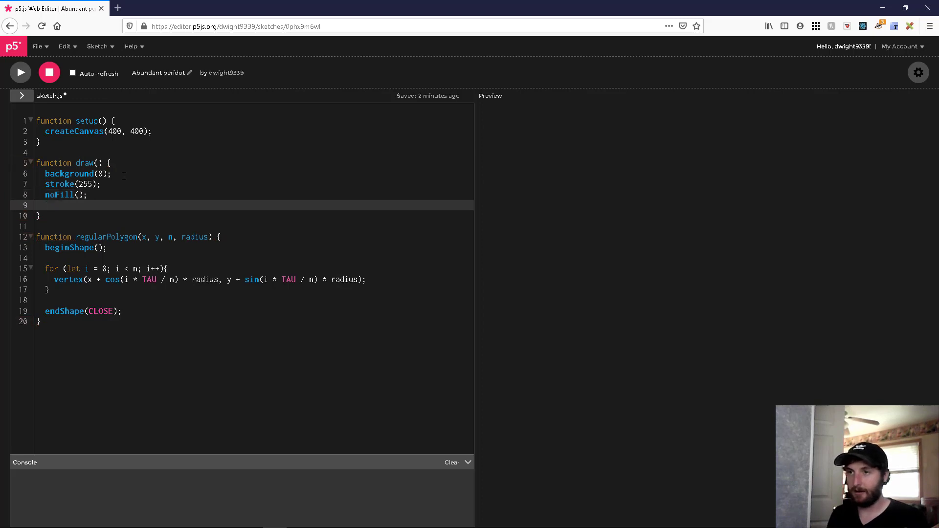
# - Call regularPolygon(width / 2, height / 2, 5, 100) and run the sketch
pyautogui.write('regularP')
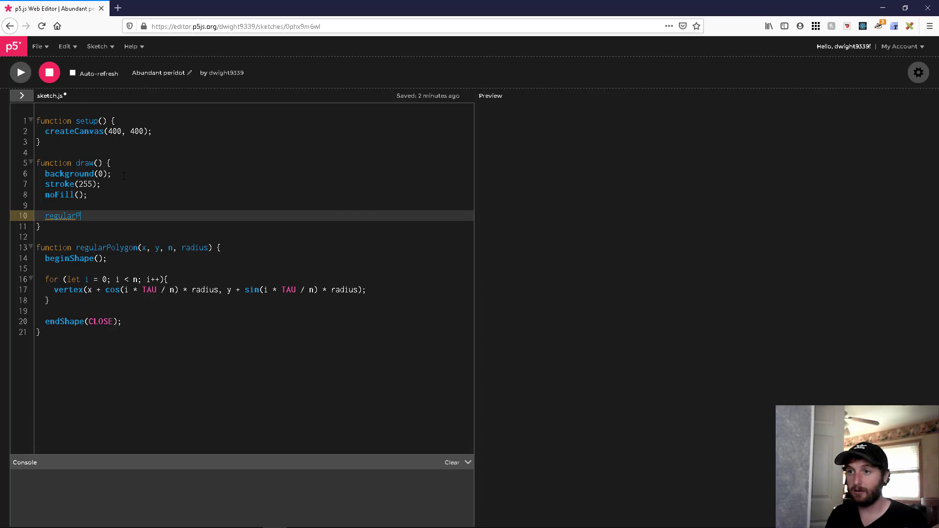
pyautogui.write('oly')
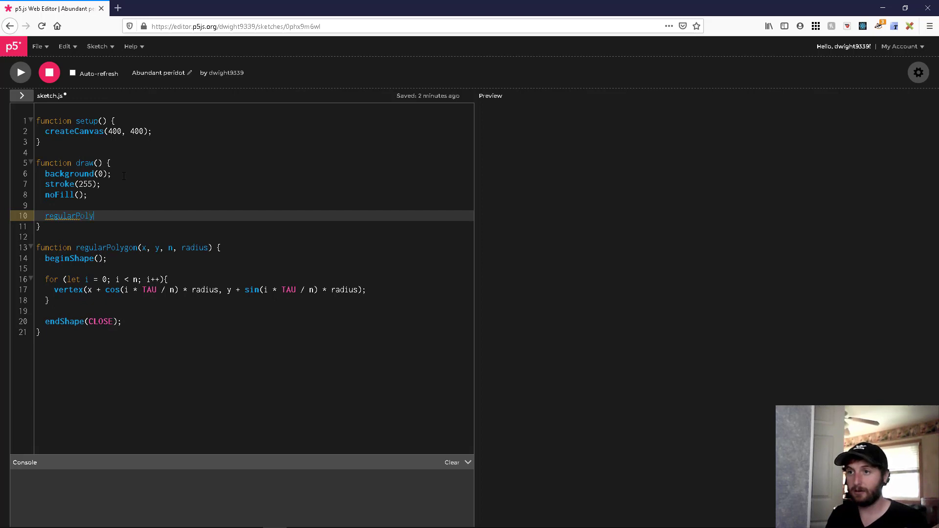
pyautogui.write('gon(')
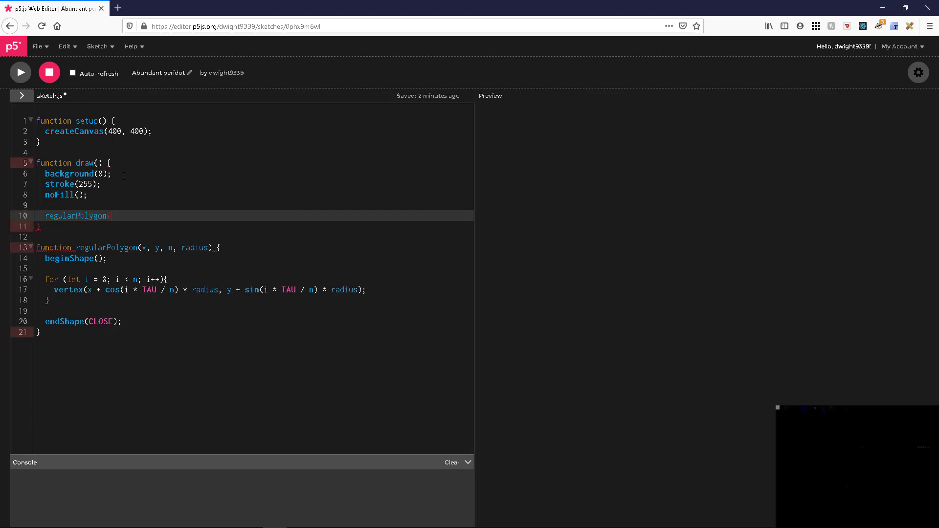
pyautogui.write('(width /')
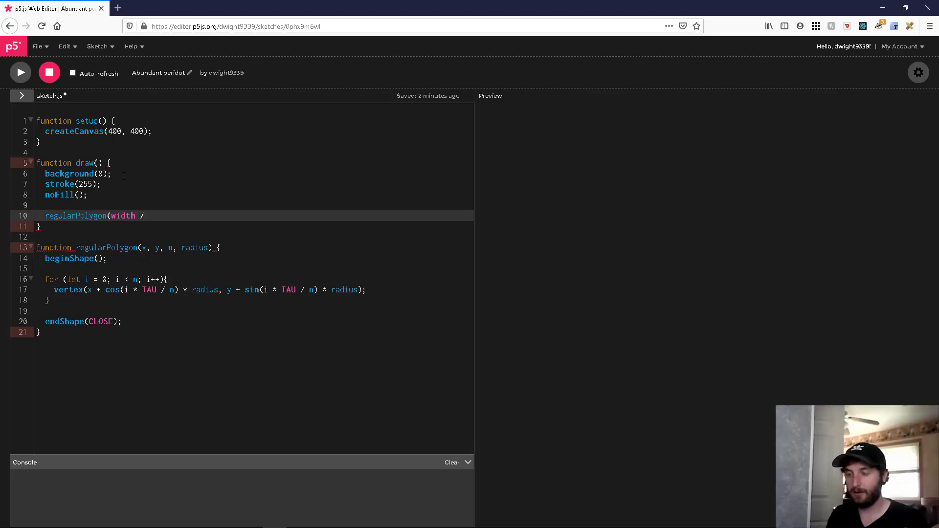
pyautogui.write('2, height / 2,')
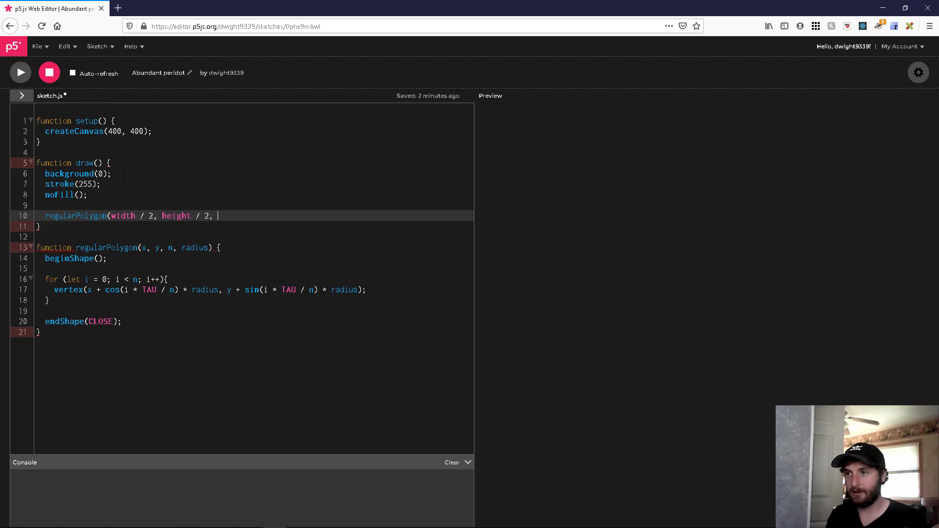
pyautogui.write('5,')
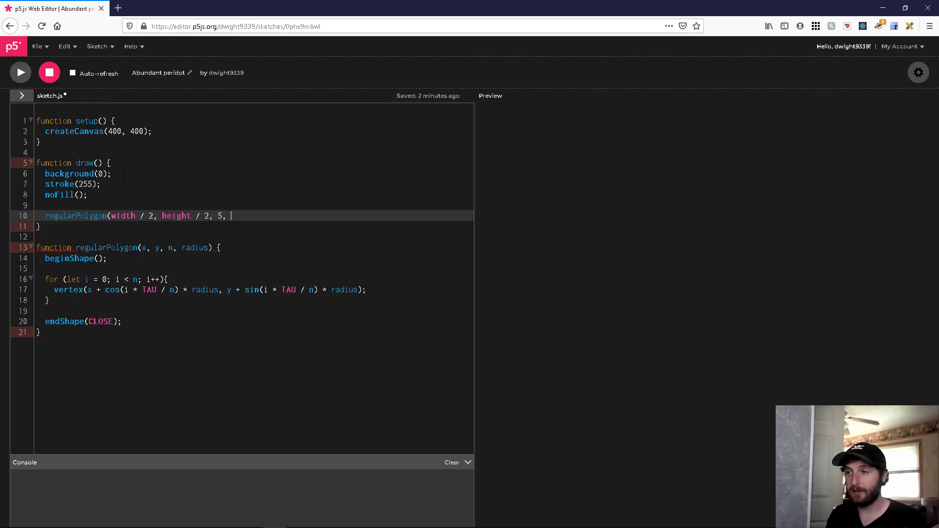
pyautogui.write('100')
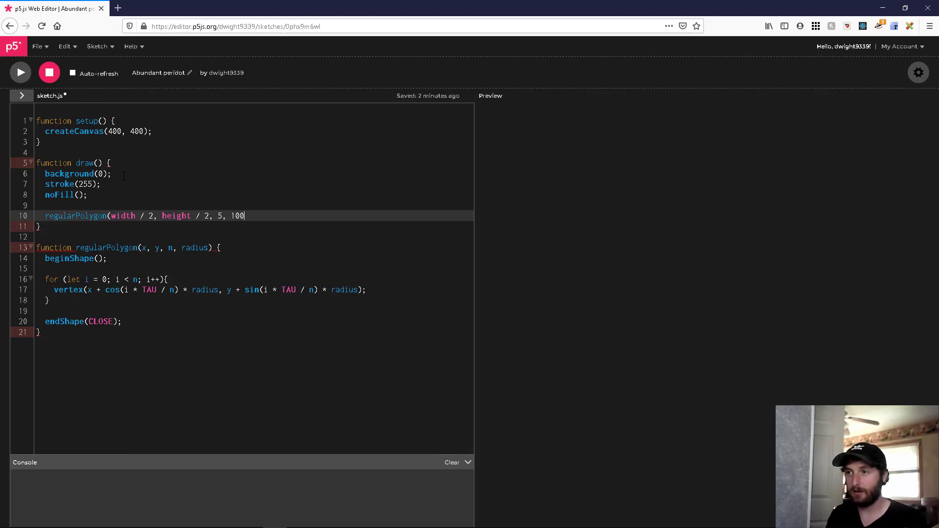
pyautogui.write(');')
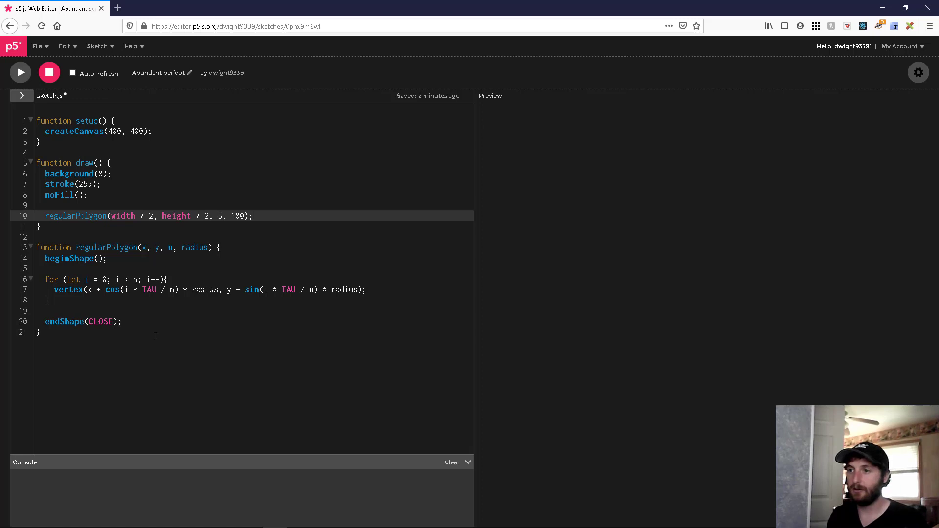
pyautogui.click(19, 73)
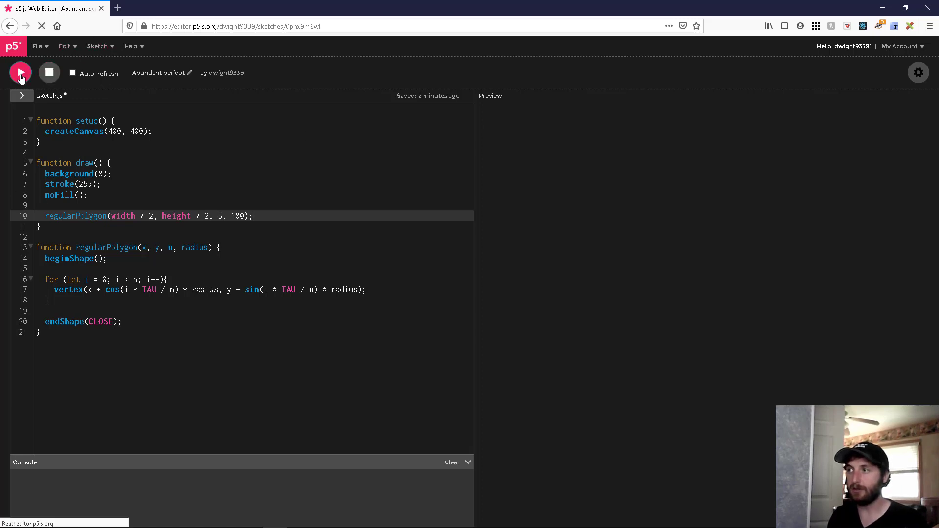
# - Run the sketch, change the pentagon radius from 100 to 200, and save
pyautogui.click(21, 73)
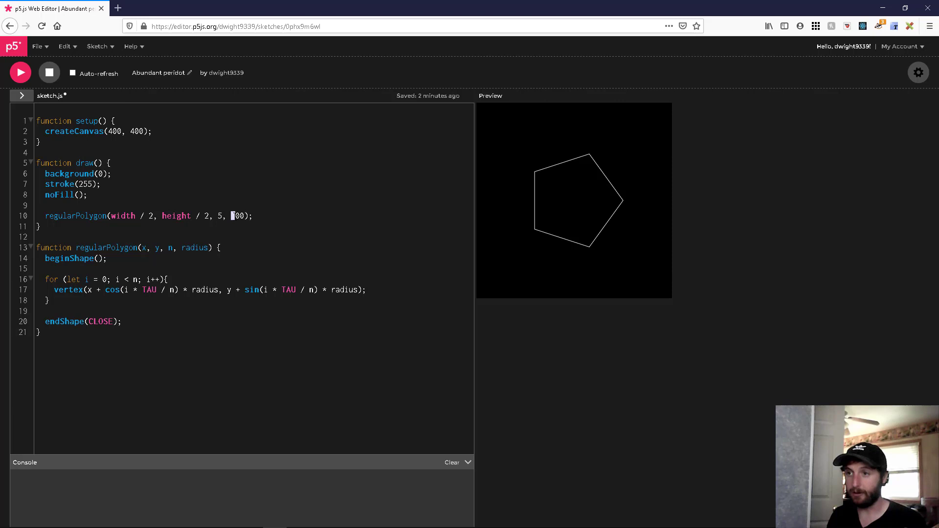
pyautogui.click(20, 72)
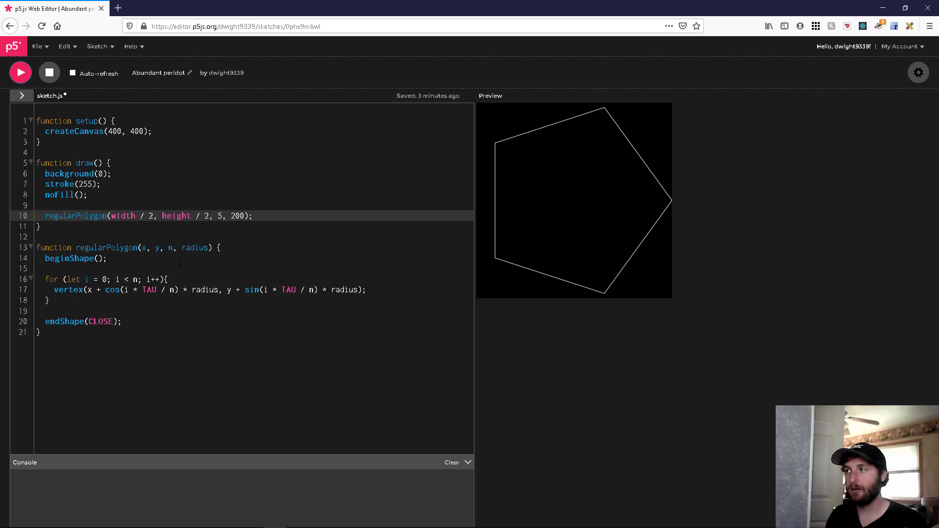
pyautogui.moveTo(201, 362)
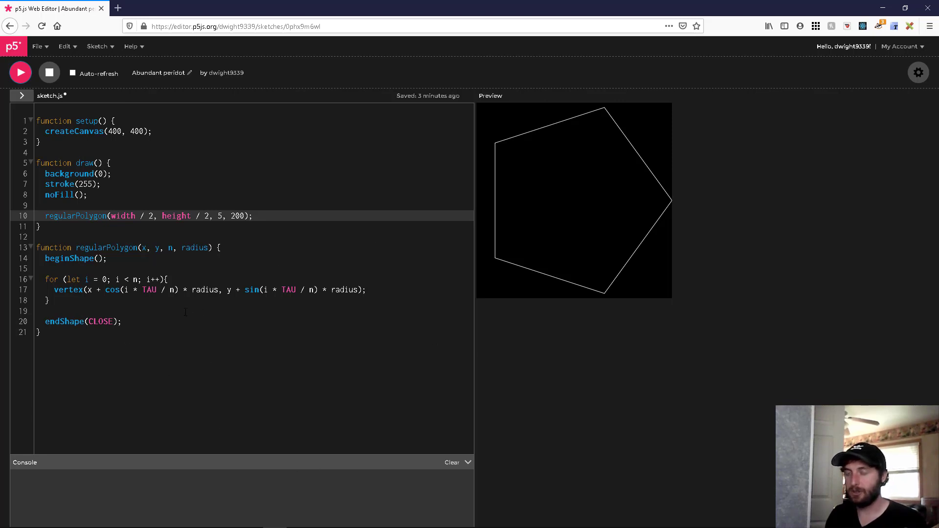
pyautogui.press('Ctrl+s')
pyautogui.write(', r')
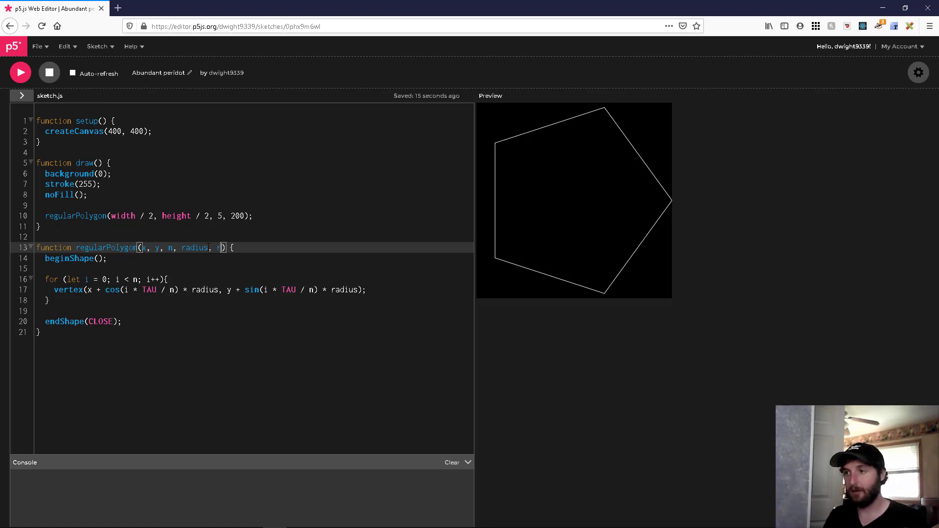
# - Add a rotation parameter and append + rotation inside both cos() and sin() angles
pyautogui.write('otation')
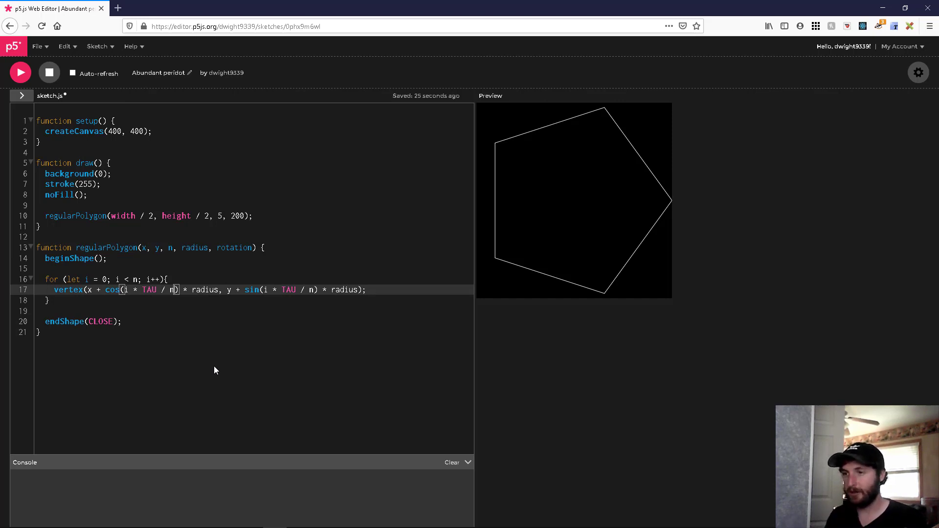
pyautogui.write('+')
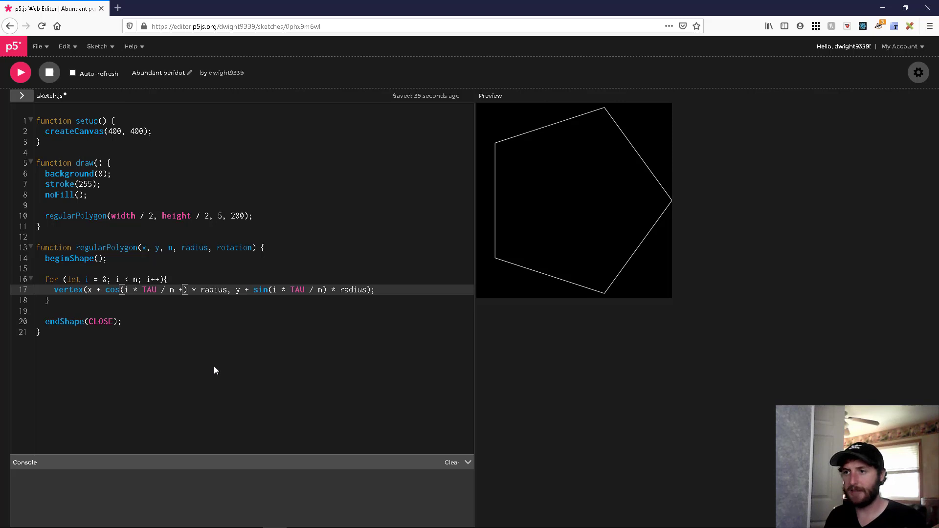
pyautogui.write('rotation')
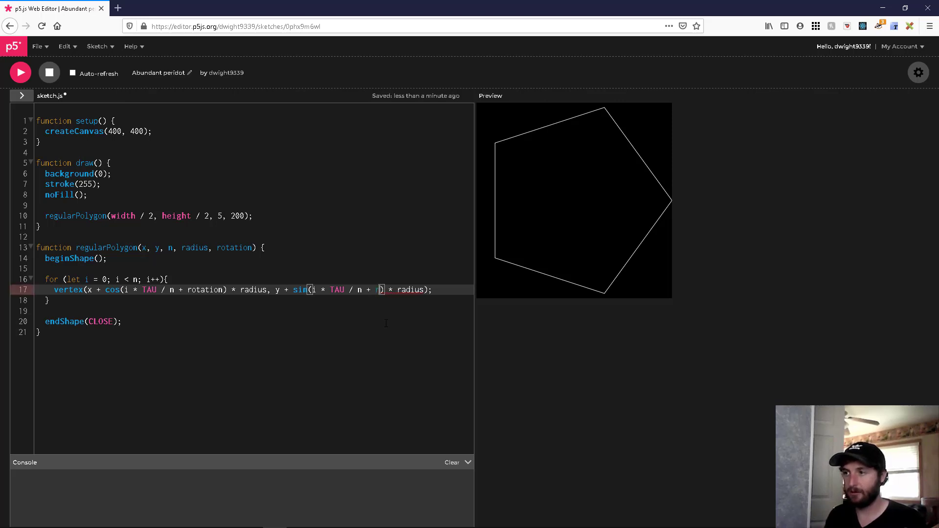
pyautogui.write('rotation')
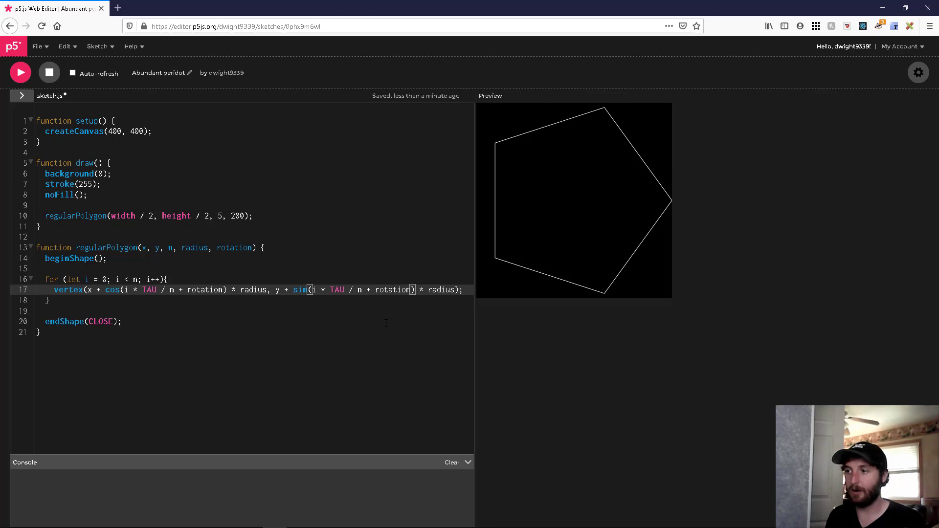
pyautogui.moveTo(389, 319)
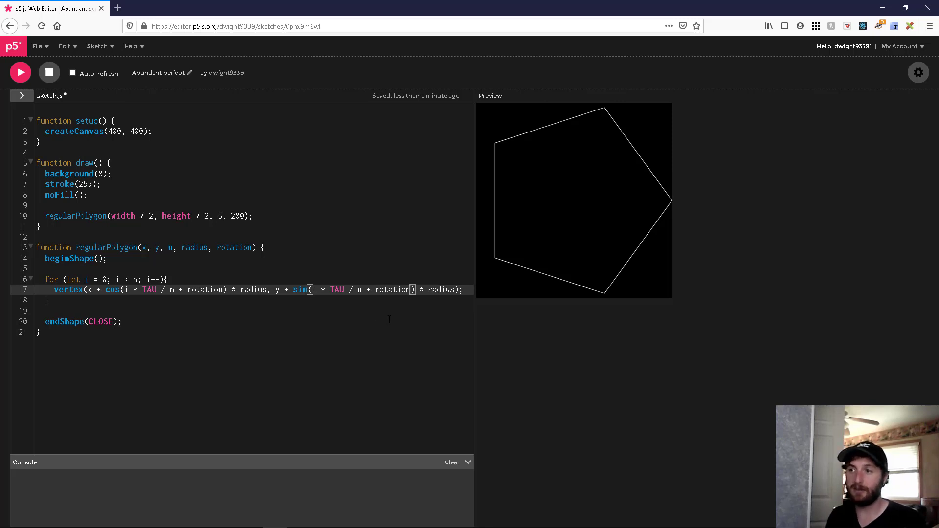
pyautogui.moveTo(337, 273)
pyautogui.write(', ')
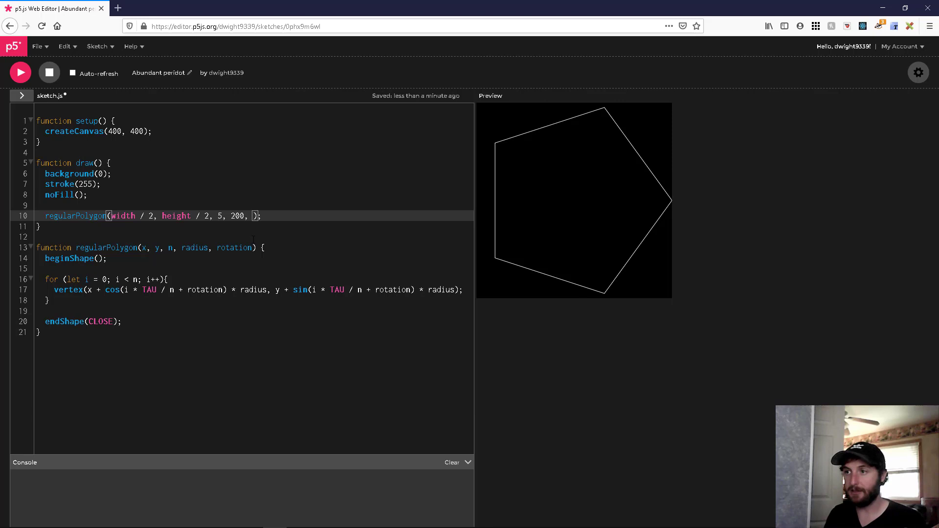
# - Pass PI / 2 as the fifth regularPolygon argument and rerun the sketch
pyautogui.write('PI')
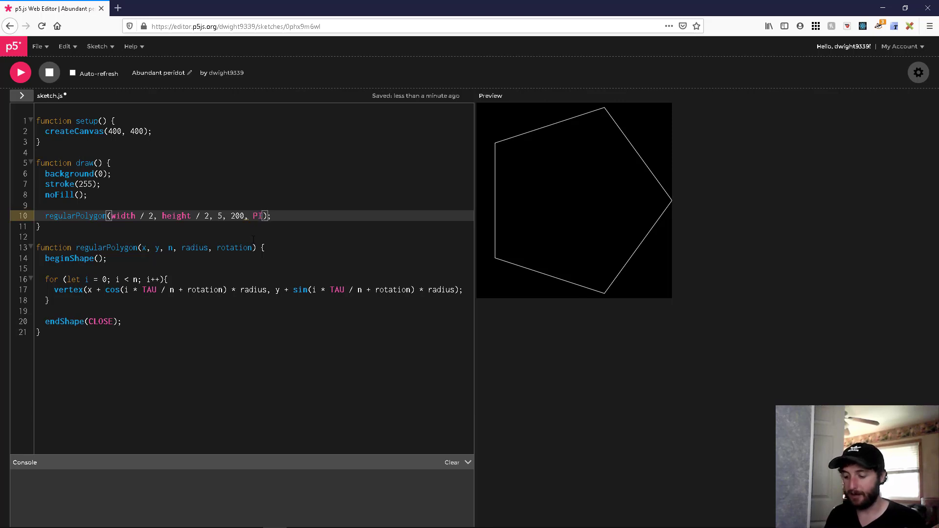
pyautogui.write('/ 2')
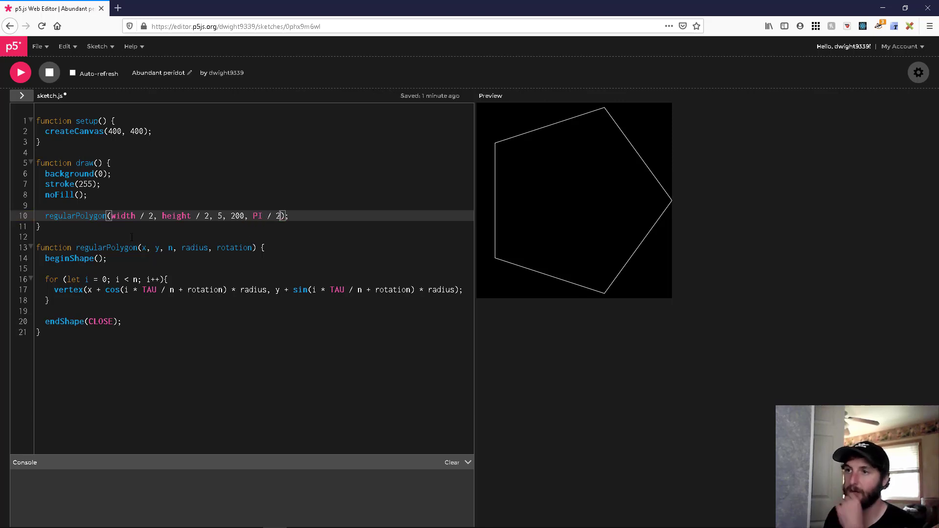
pyautogui.click(20, 72)
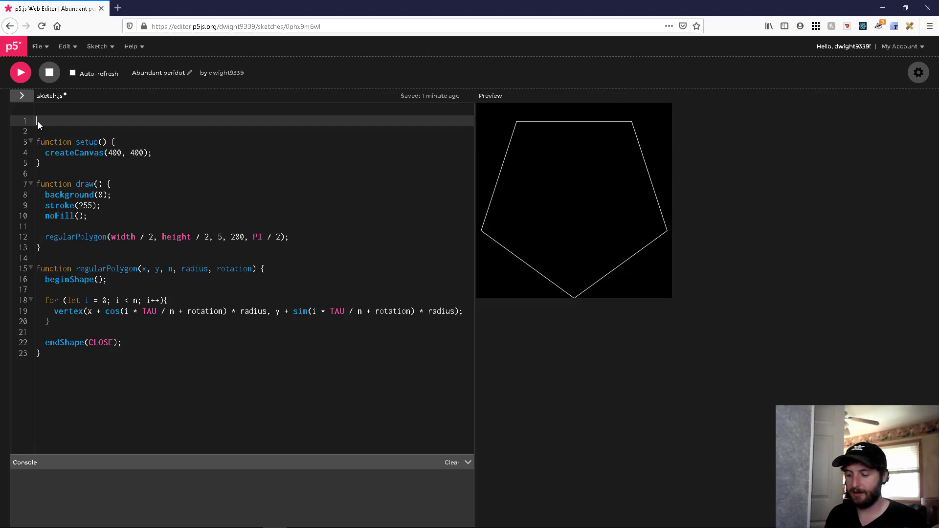
# - Add 'let radiusSlider;' and 'let rotationSlider;' at the top of sketch.js
pyautogui.write('let')
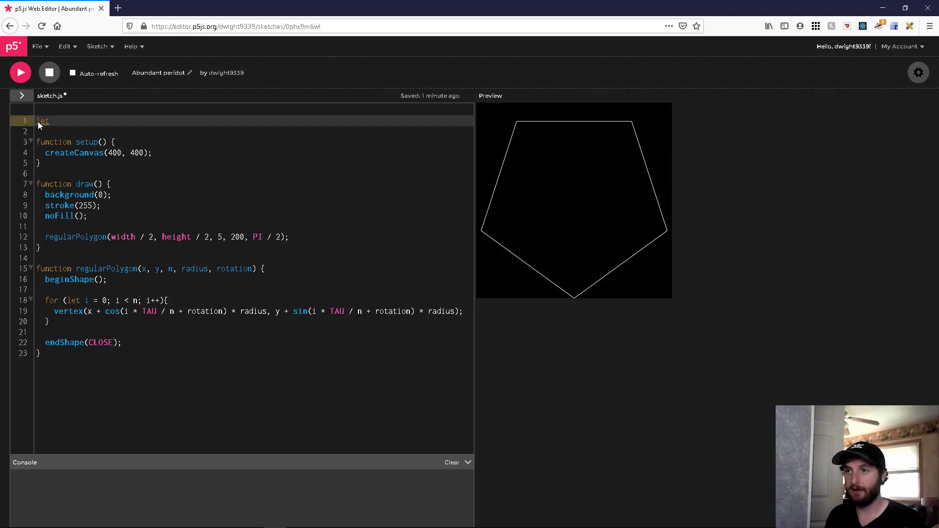
pyautogui.write('ra')
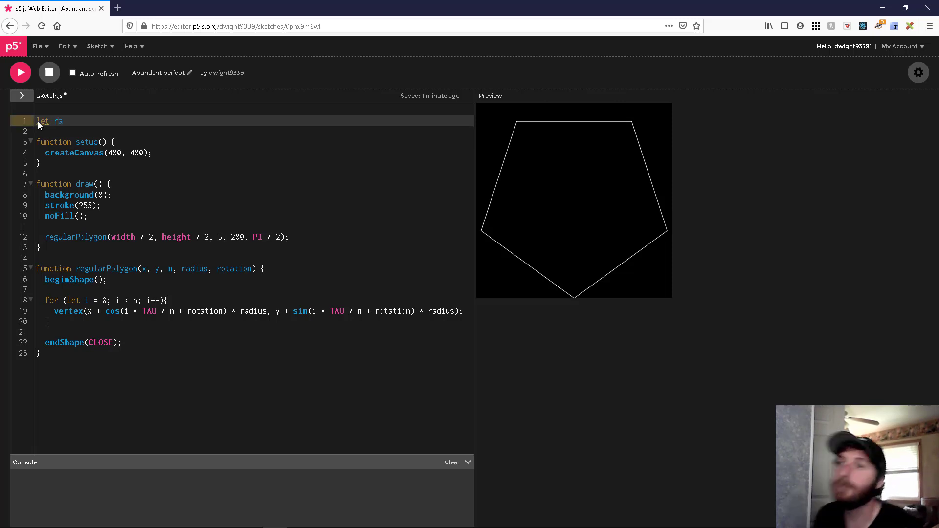
pyautogui.write('diusSlide')
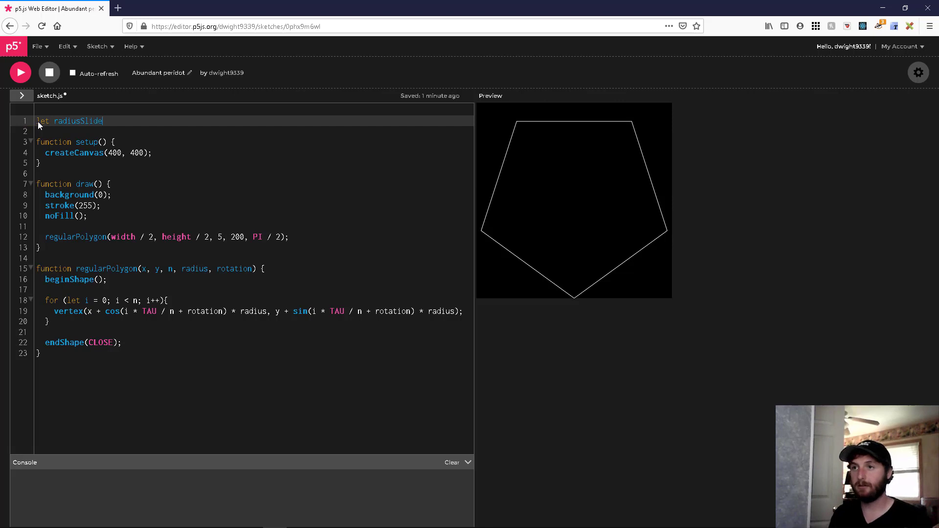
pyautogui.write('r;')
pyautogui.write('let')
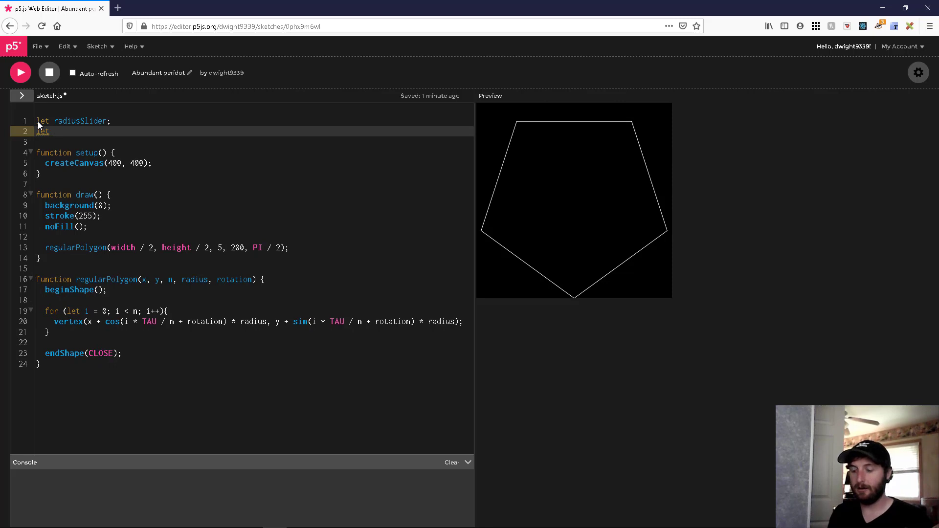
pyautogui.write('rotationSlide')
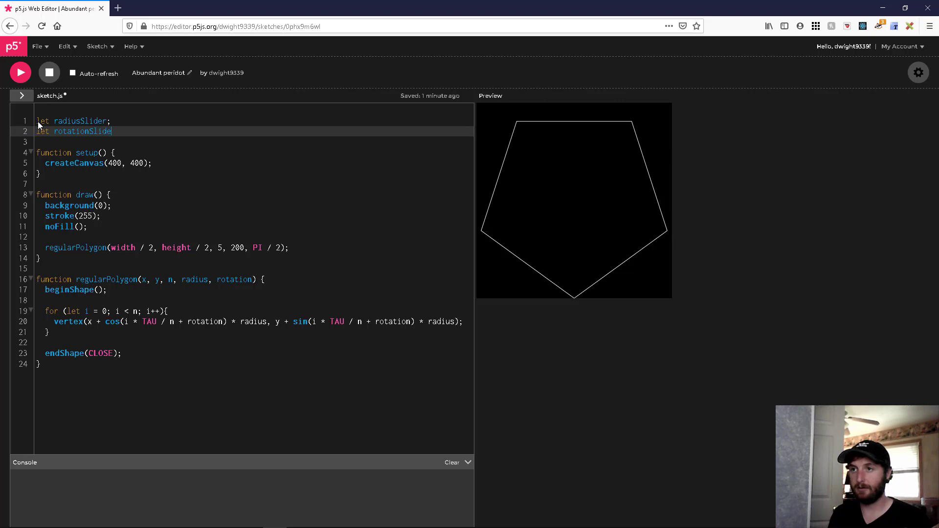
pyautogui.write('r;')
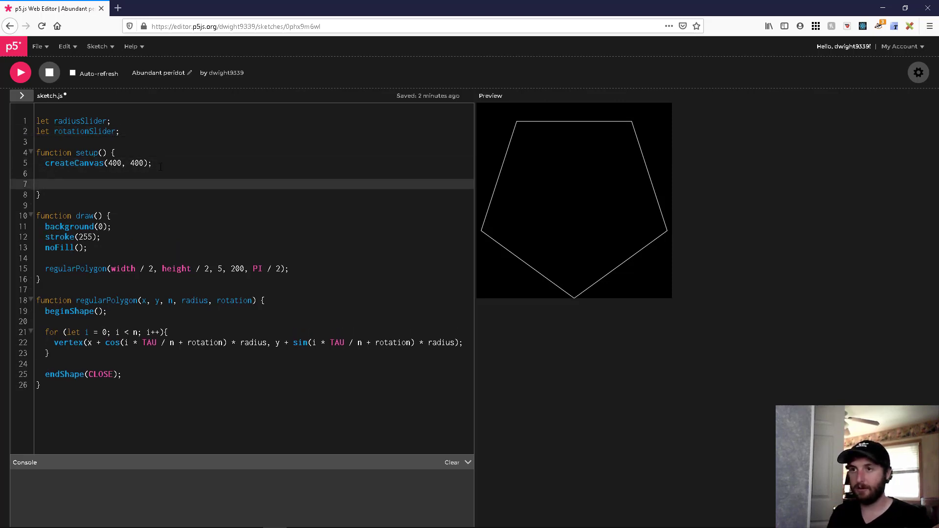
# - Start 'radiusSlider =' in setup, erasing the stray 'slider', after checking the createSlider() reference
pyautogui.write('radiusSlider =')
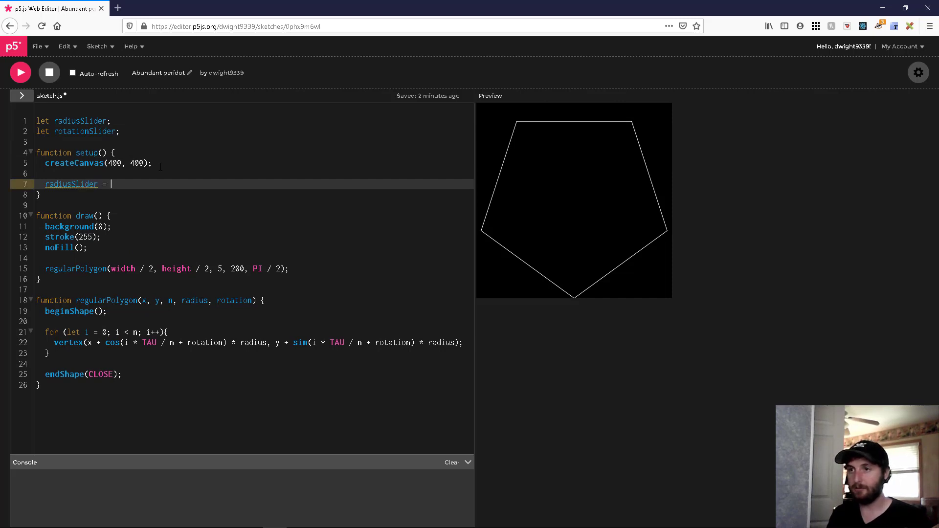
pyautogui.write('sli')
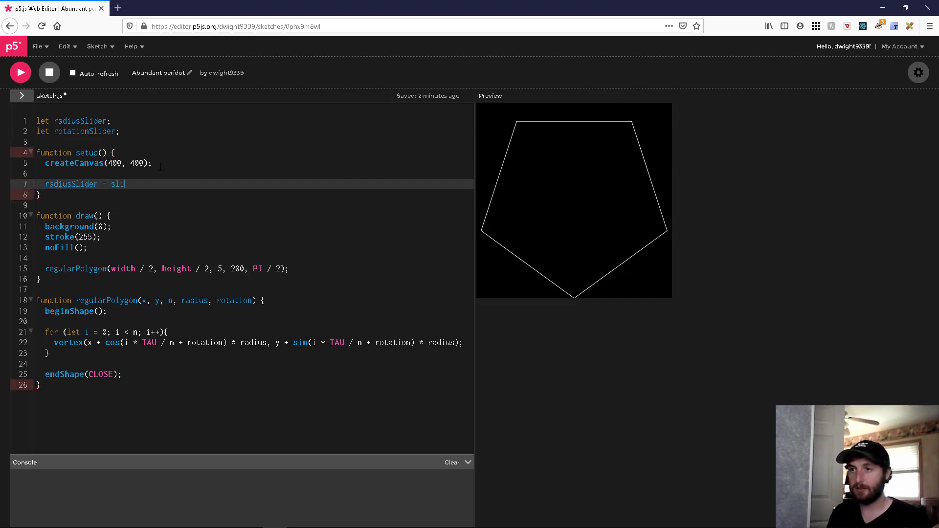
pyautogui.write('der')
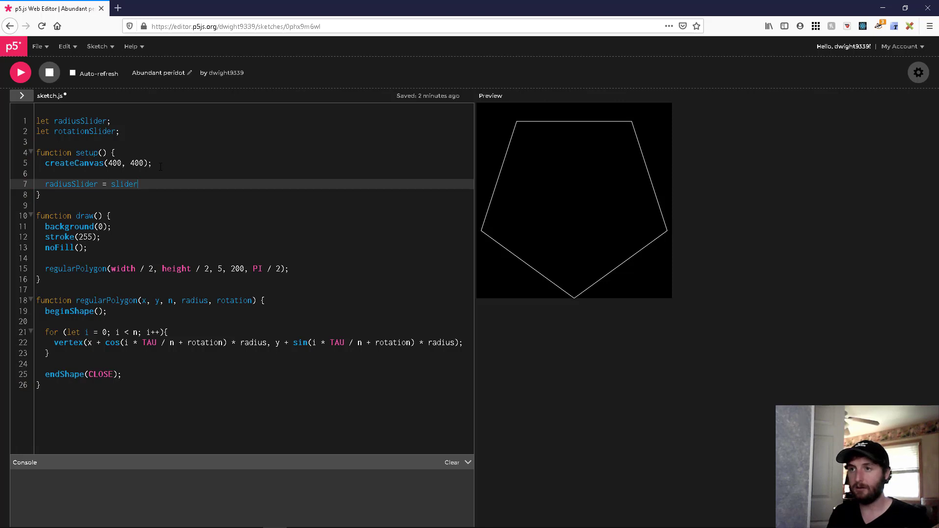
pyautogui.press('Backspace')
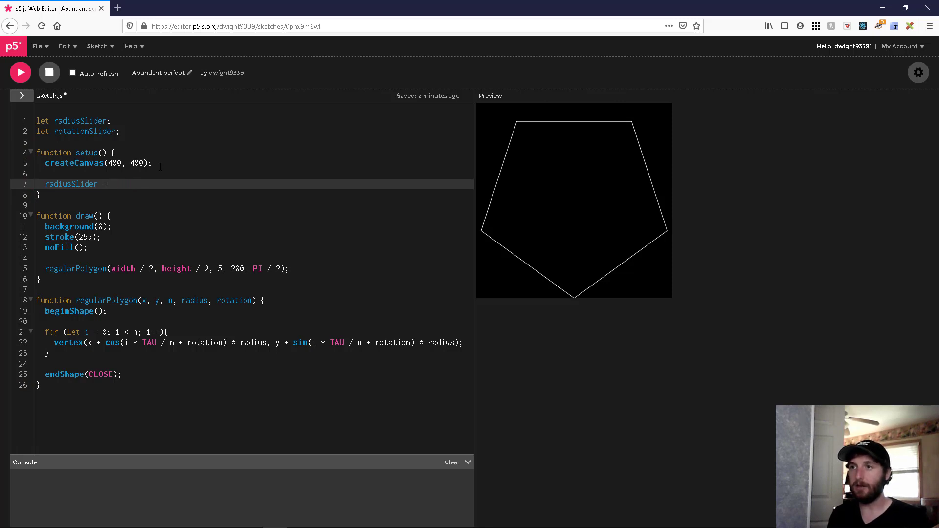
pyautogui.click(97, 47)
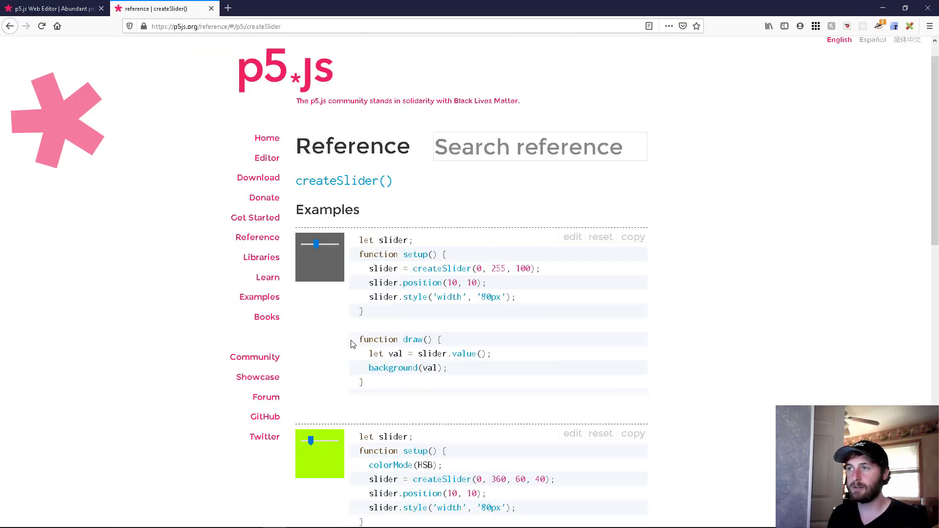
pyautogui.click(54, 9)
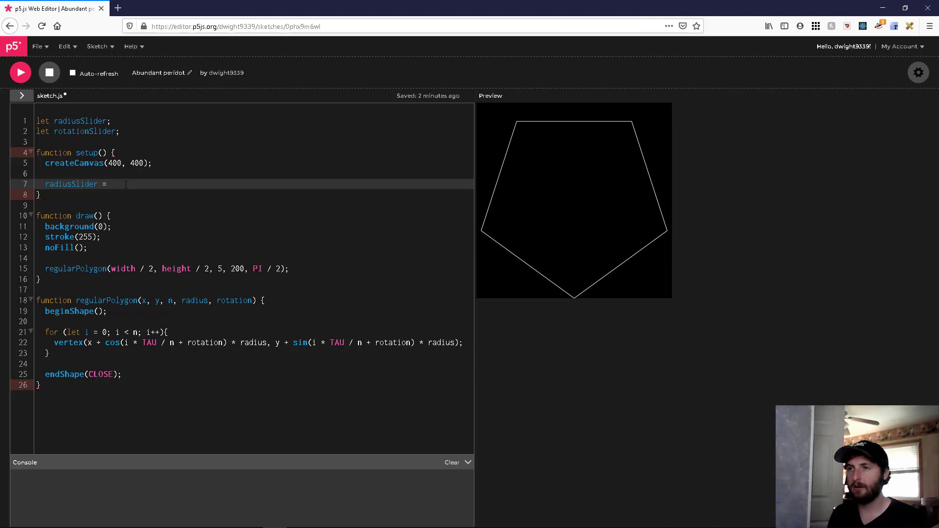
# - Complete the assignment as radiusSlider = createSlider(10, 200, 1);
pyautogui.write('create')
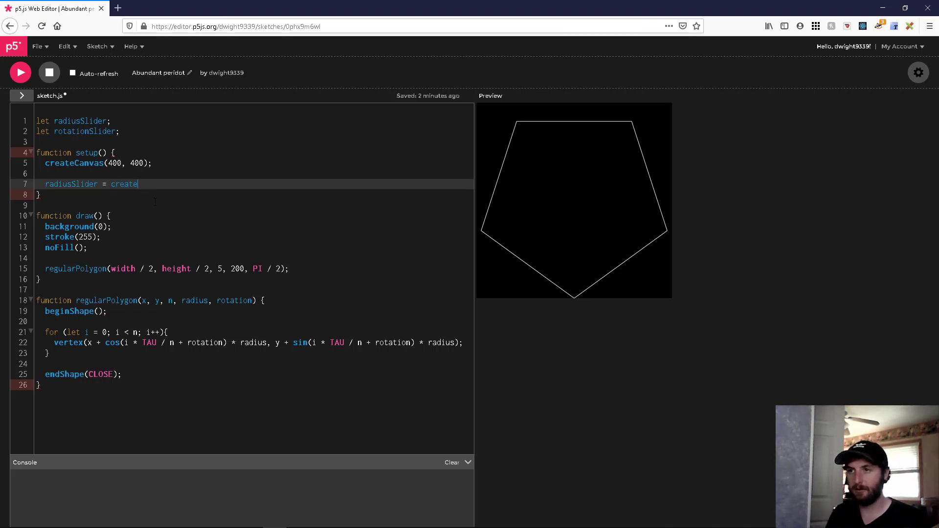
pyautogui.write('Slider')
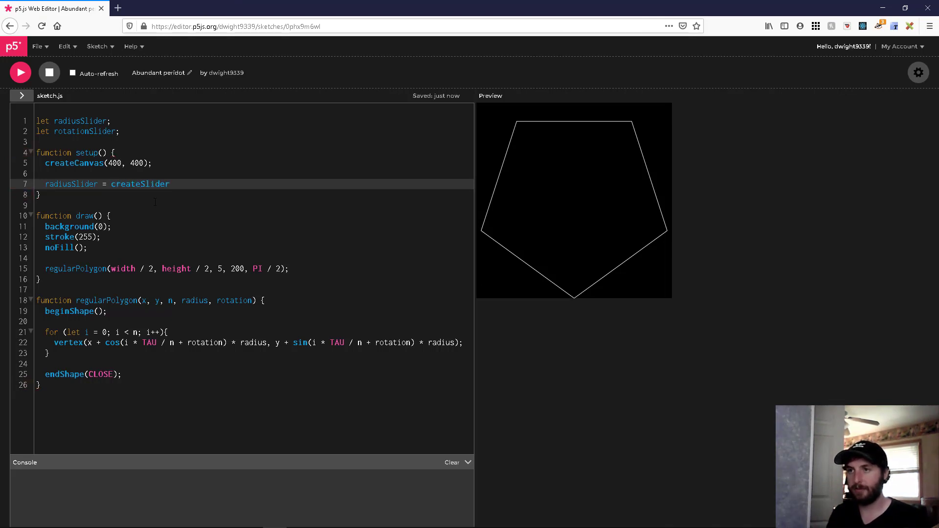
pyautogui.write('(')
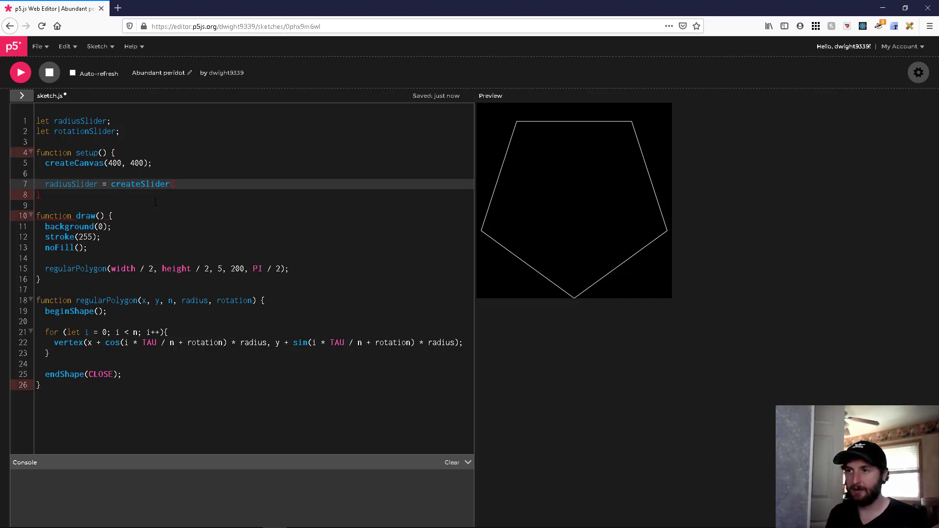
pyautogui.write('0')
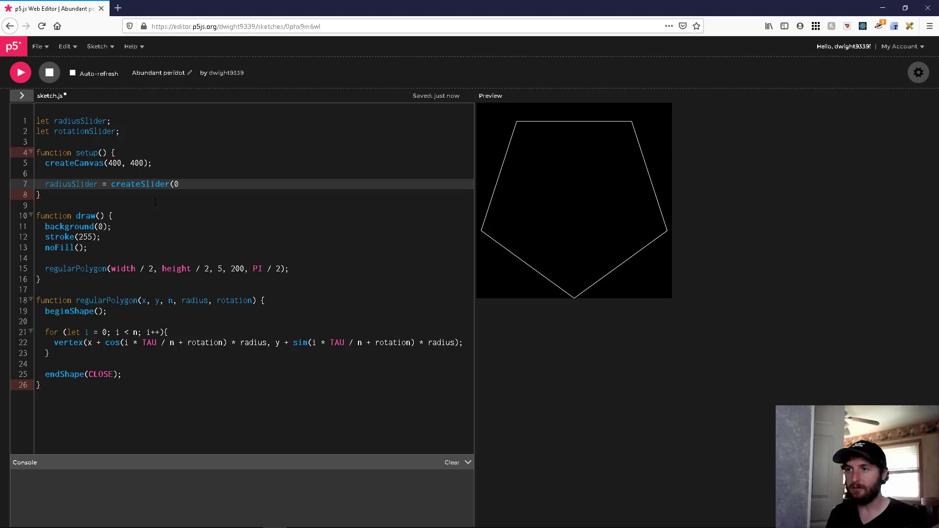
pyautogui.write('10')
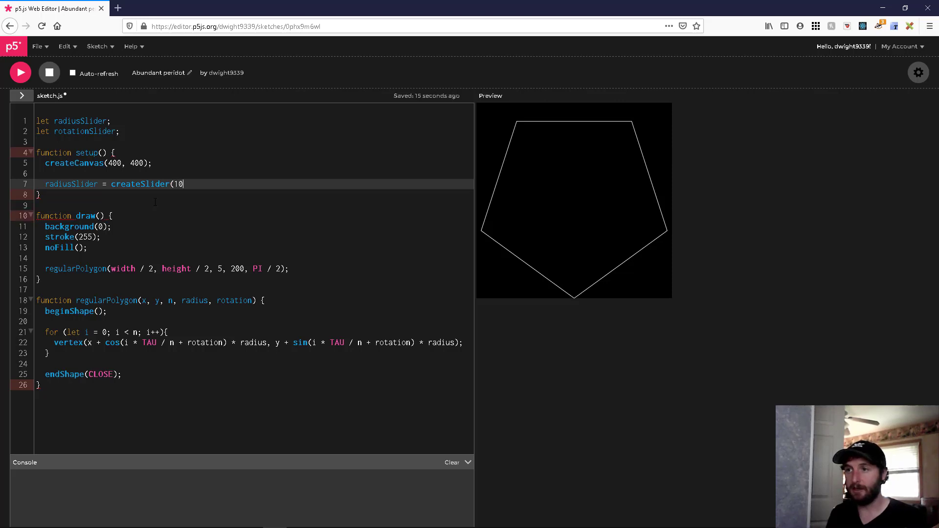
pyautogui.write(', 200')
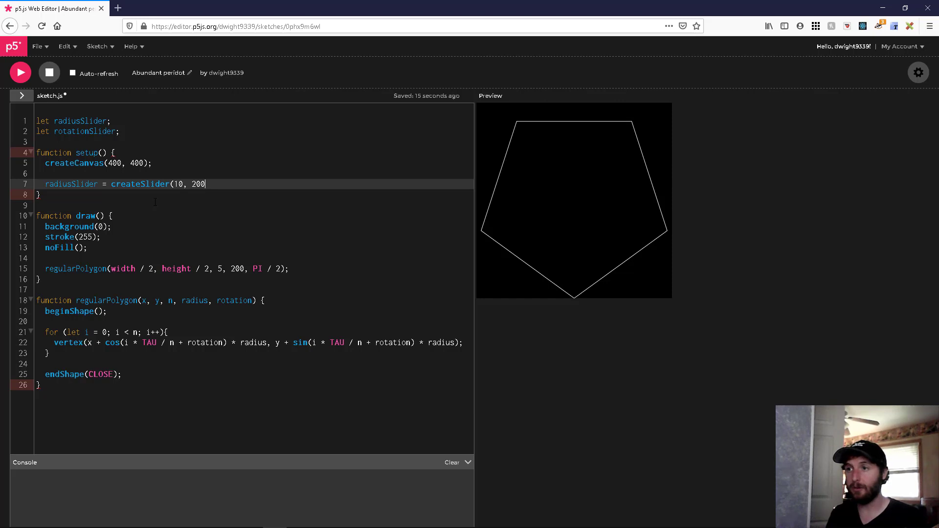
pyautogui.write(',')
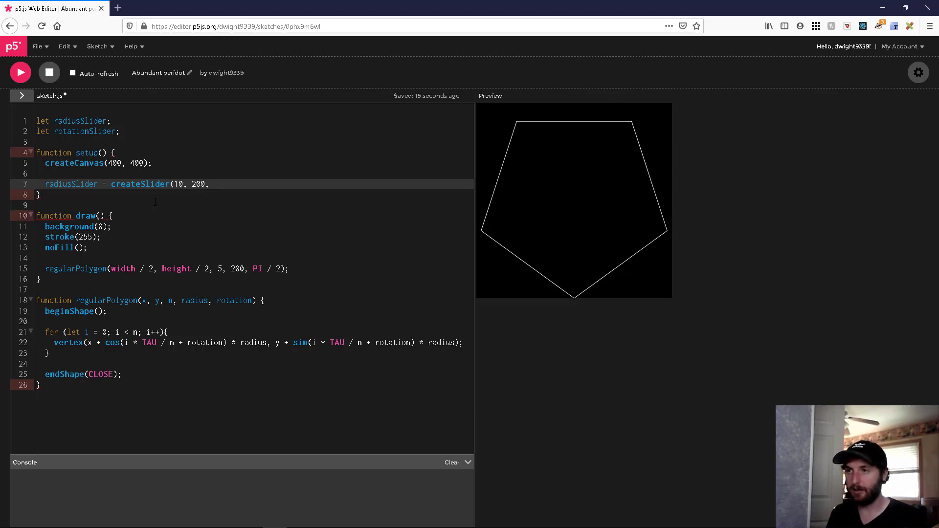
pyautogui.write(', 1);')
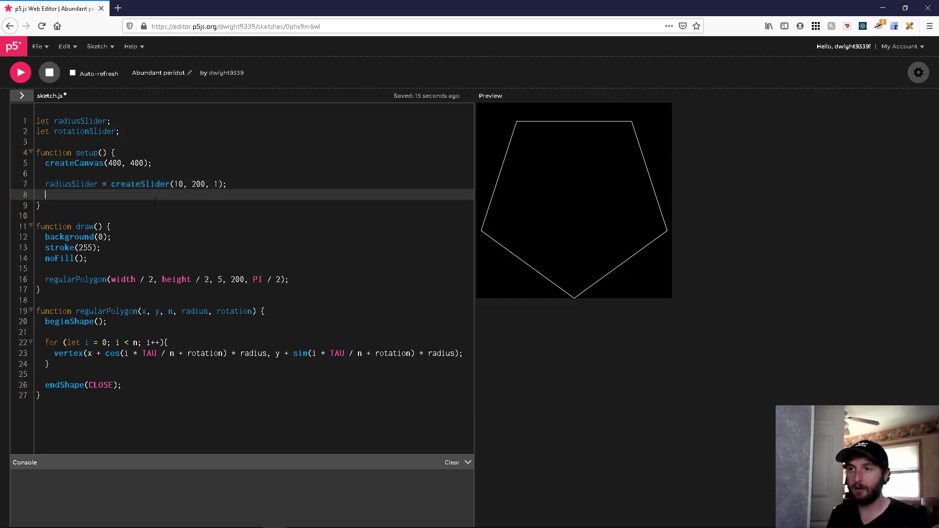
# - Add rotationSlider = createSlider(0, TAU, 1); and rerun to show both sliders
pyautogui.write('ro')
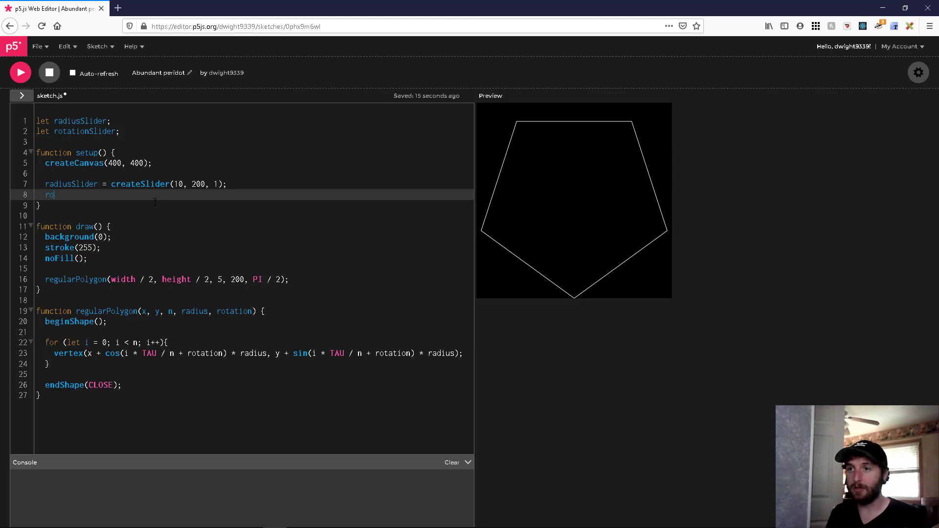
pyautogui.write('tationSlider')
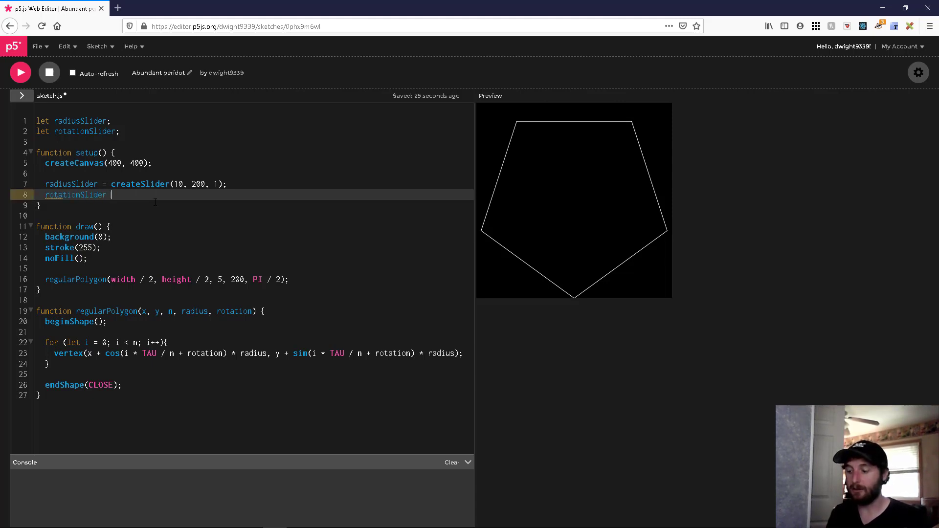
pyautogui.write('= createSlider')
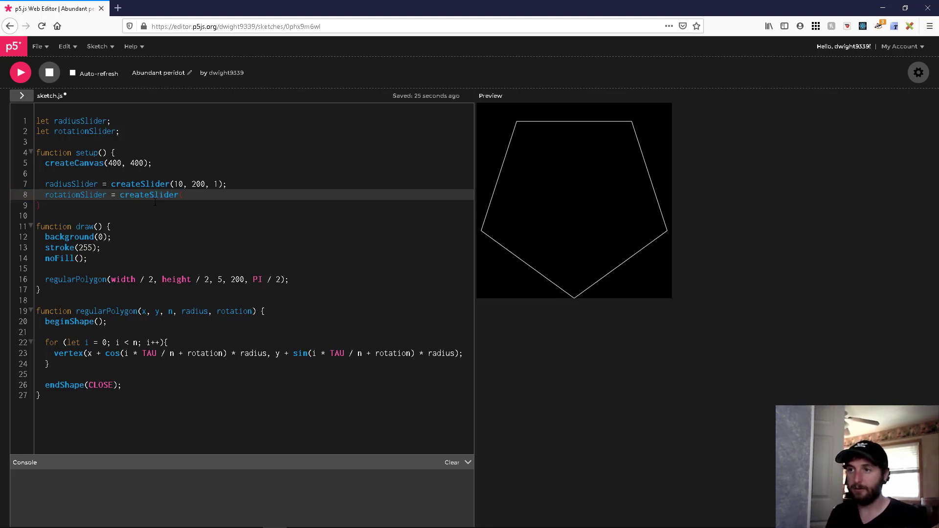
pyautogui.write('(0,')
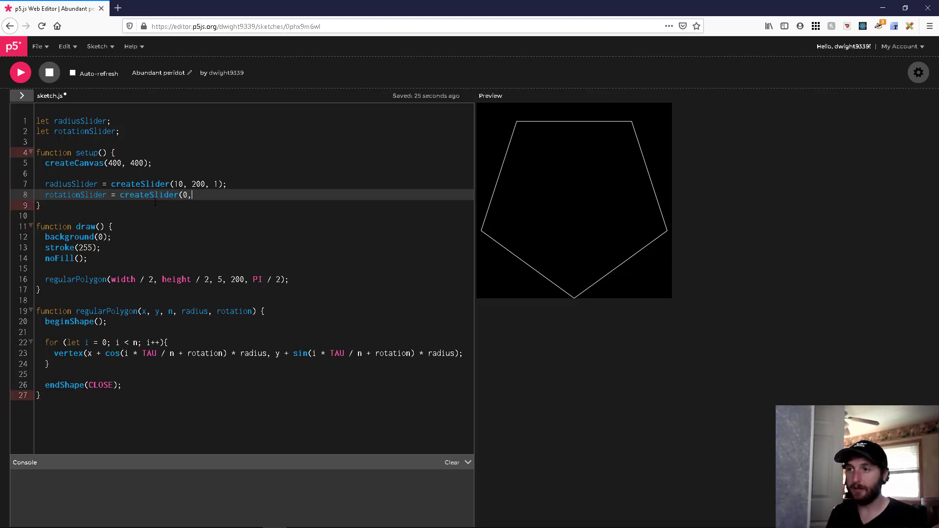
pyautogui.write('TA')
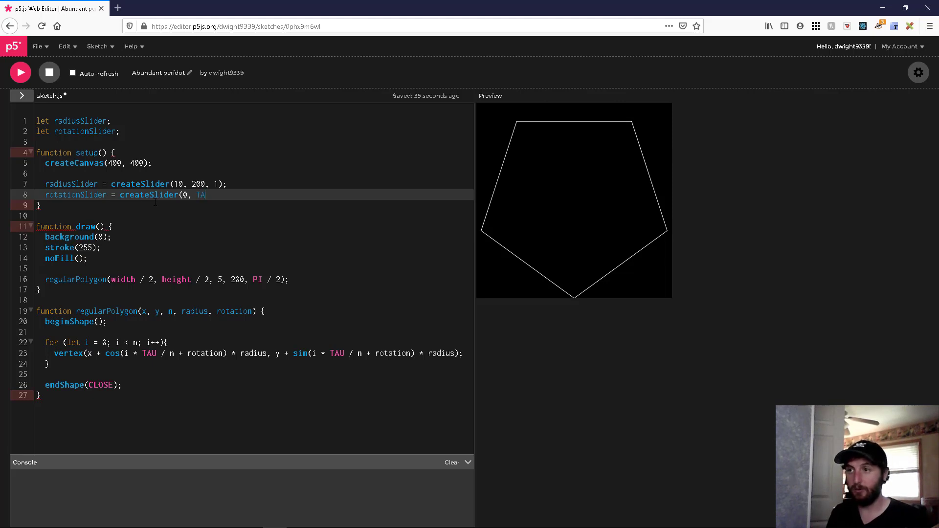
pyautogui.write('U,')
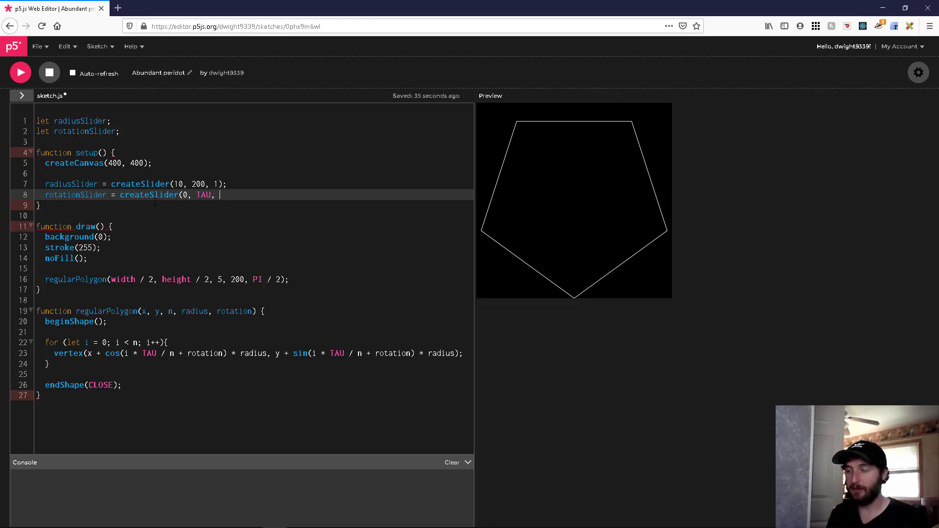
pyautogui.write('1);')
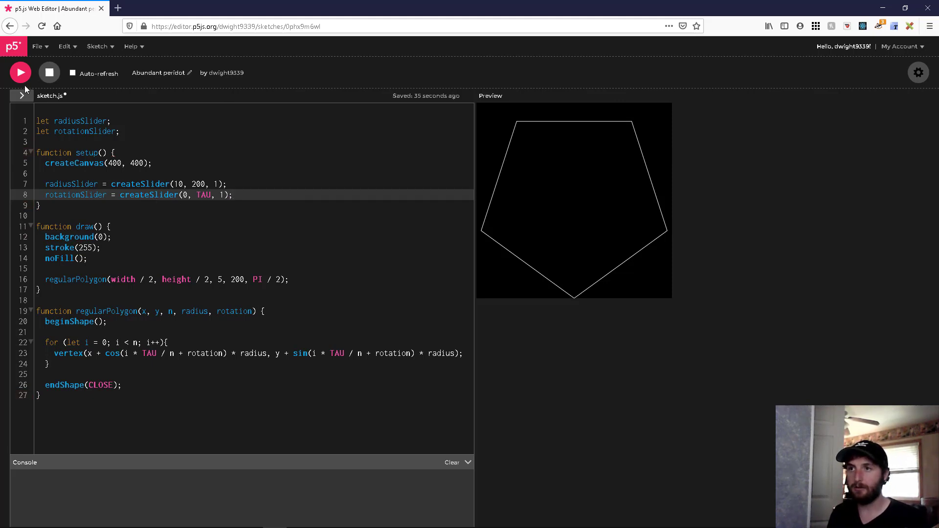
pyautogui.click(19, 73)
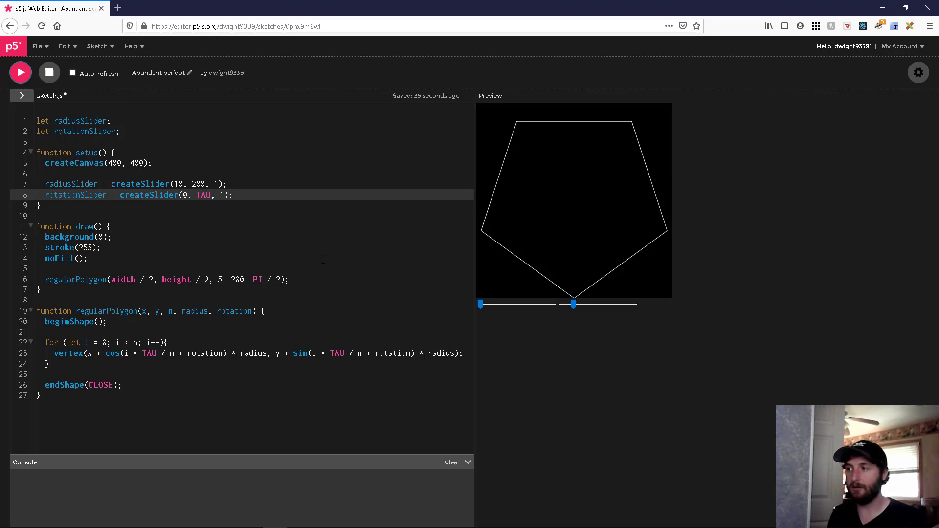
pyautogui.moveTo(41, 201)
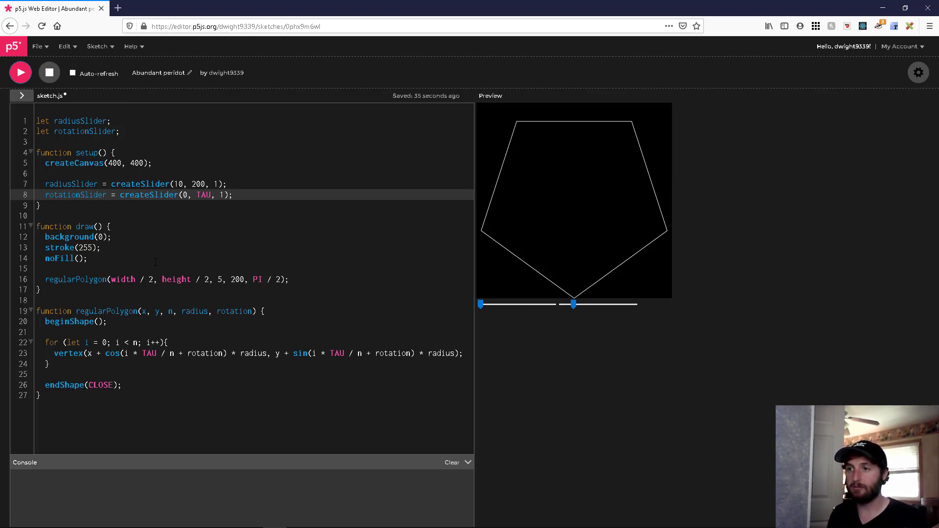
# - Replace the hard-coded radius 200 with radiusSlider.value() in the regularPolygon call
pyautogui.doubleClick(235, 280)
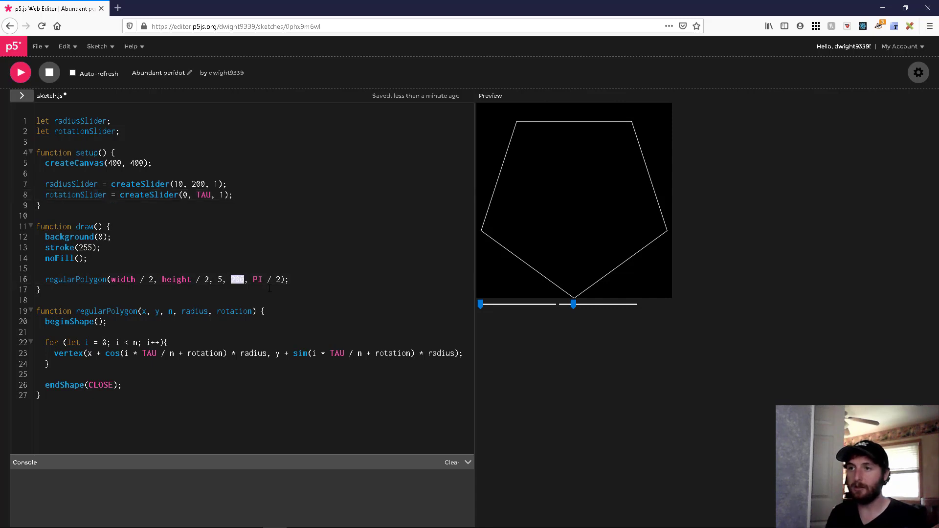
pyautogui.write('radiu')
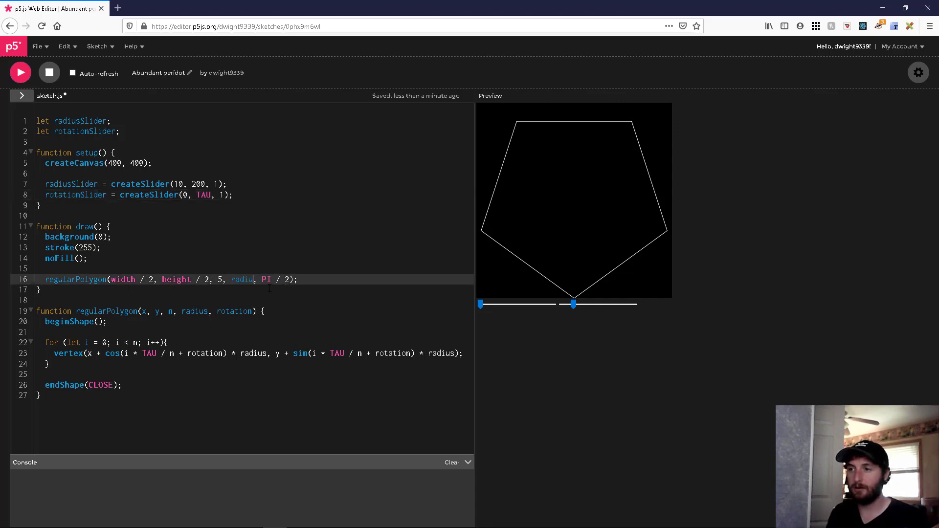
pyautogui.write('Slide')
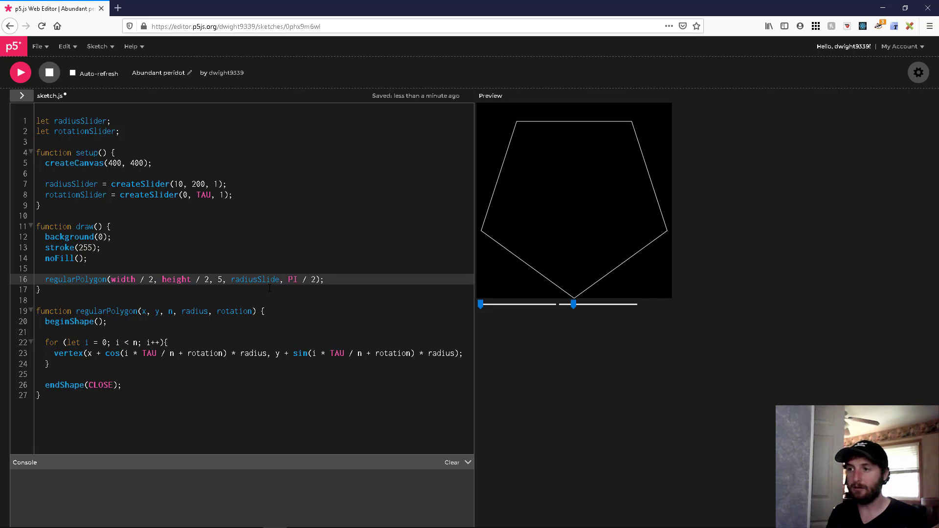
pyautogui.write('r.value')
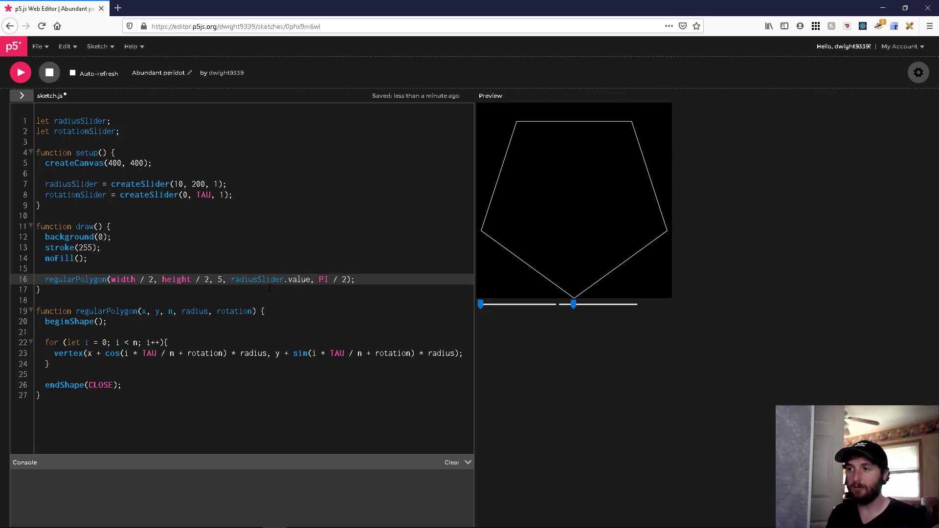
pyautogui.write('()')
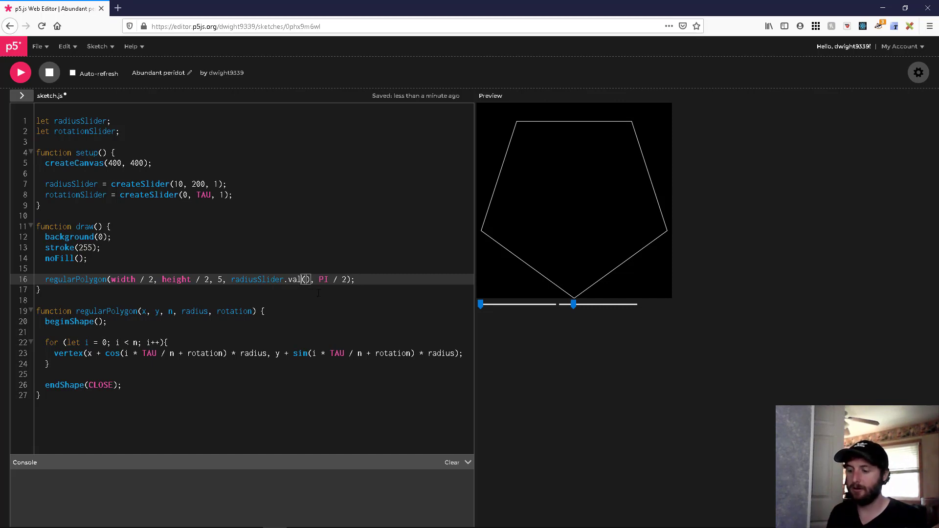
pyautogui.write('ue')
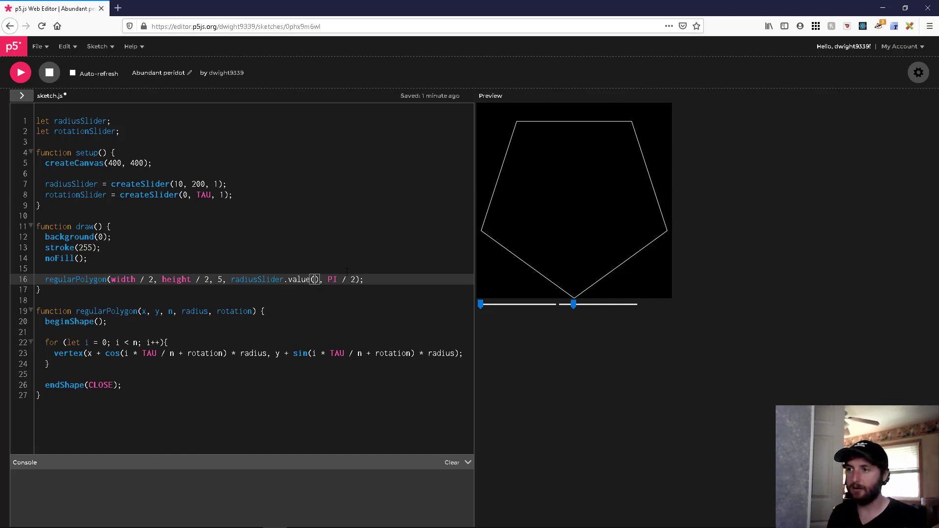
# - Replace PI / 2 with the rotation slider value, rerun, and drag the radius slider to medium size
pyautogui.moveTo(326, 279); pyautogui.dragTo(354, 279)
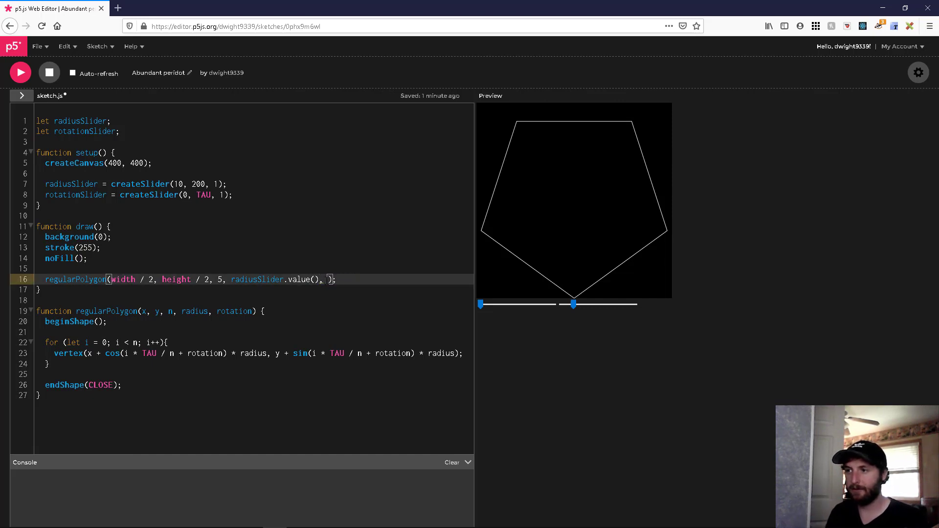
pyautogui.write('rotations')
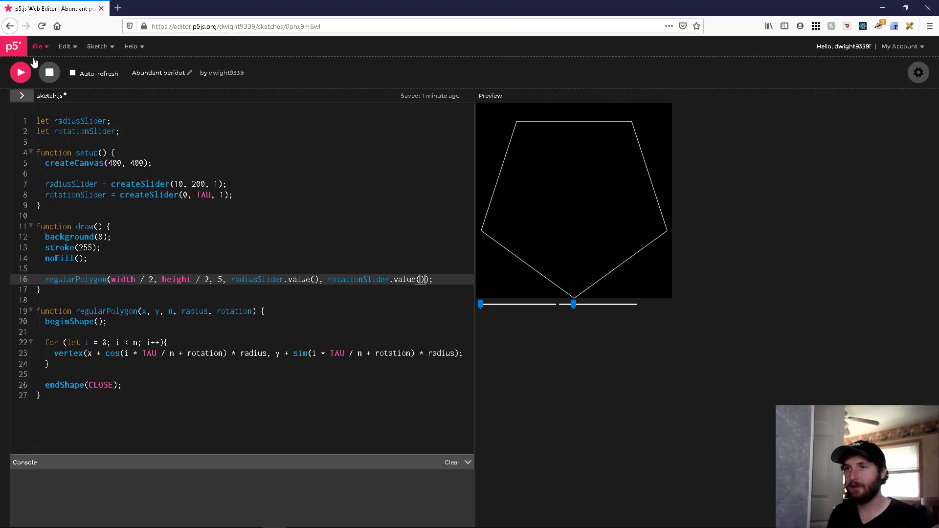
pyautogui.moveTo(563, 304); pyautogui.dragTo(481, 304)
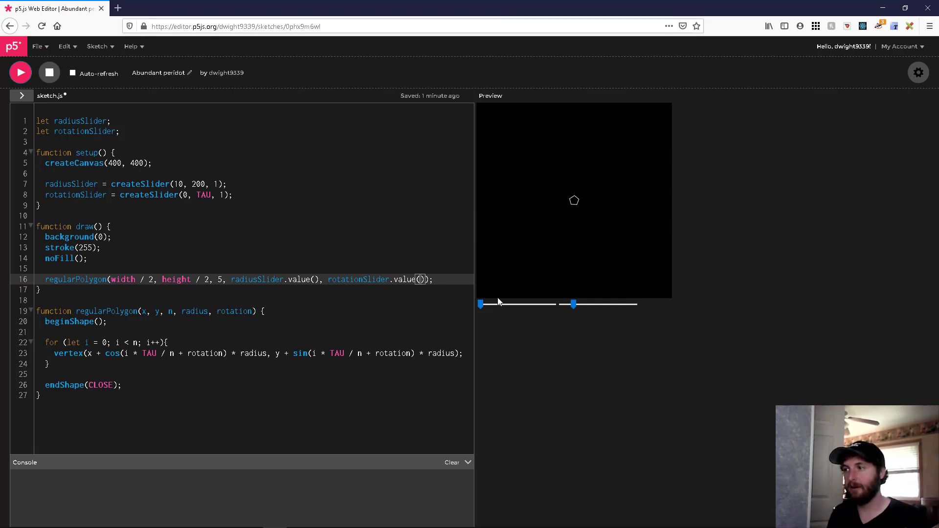
pyautogui.moveTo(482, 304); pyautogui.dragTo(509, 304)
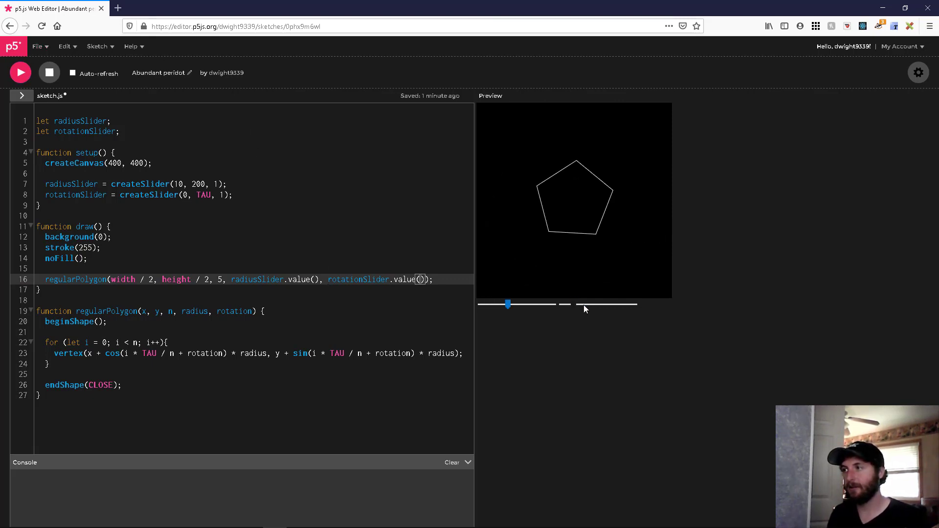